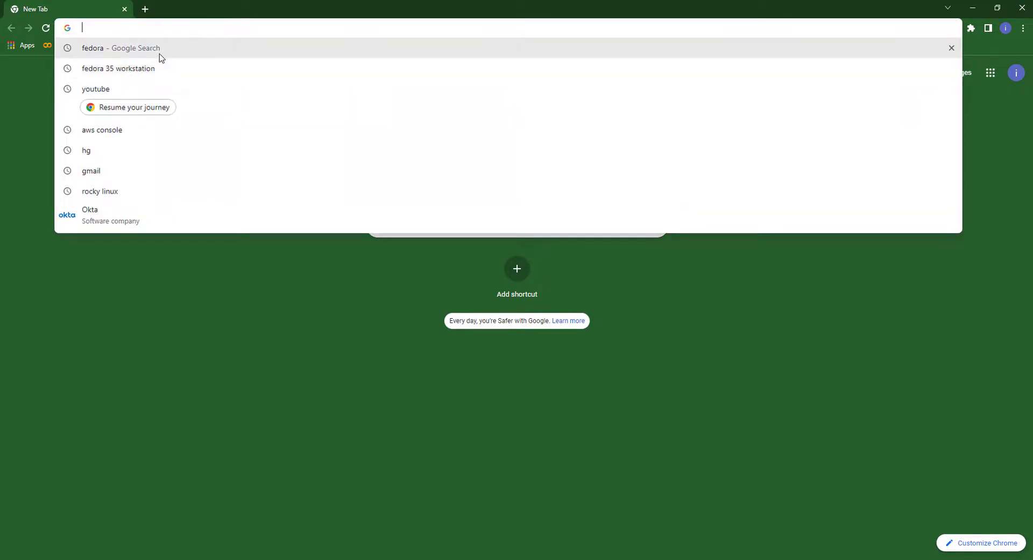
Step: Search Google for fedora and reach getfedora.org's Fedora Workstation download page
click(121, 48)
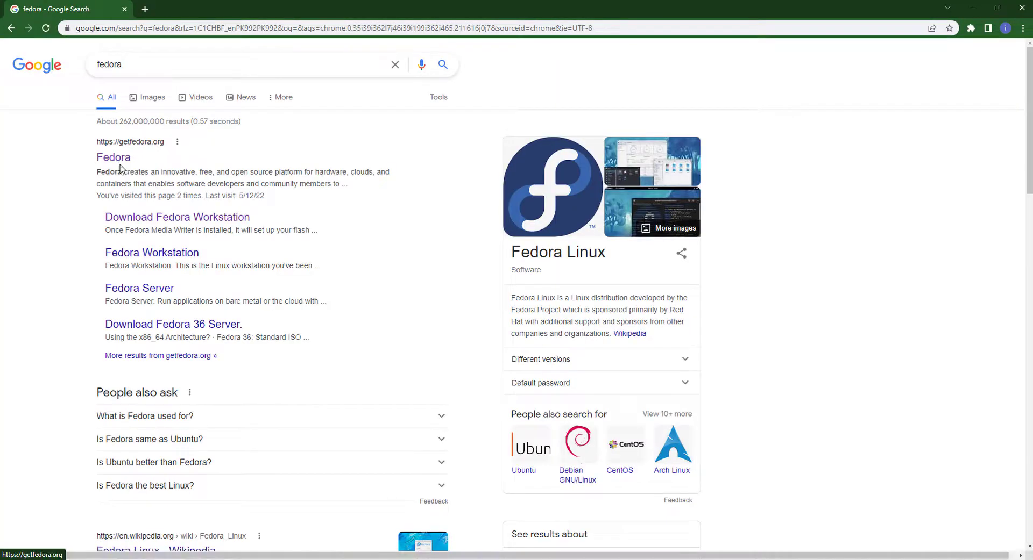
click(113, 157)
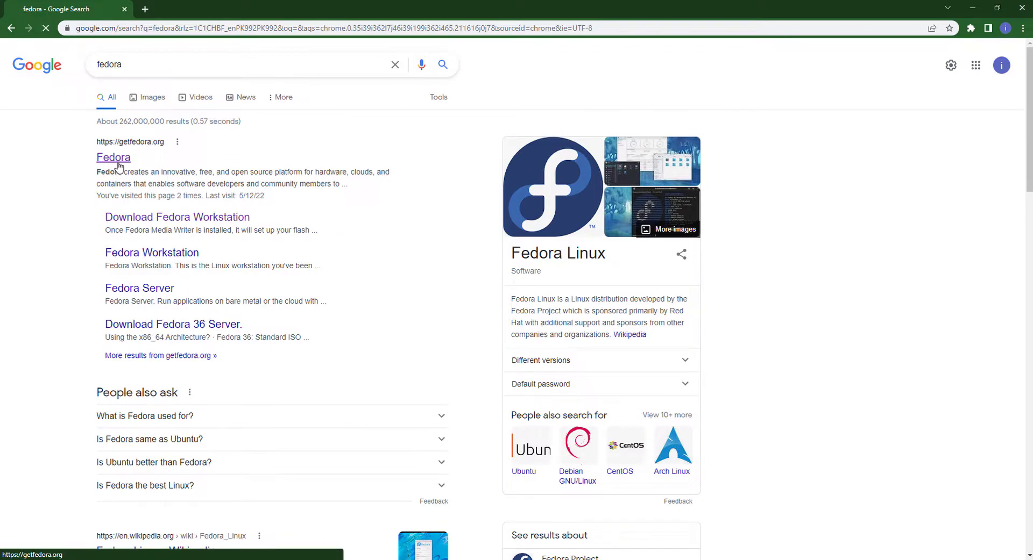
click(113, 157)
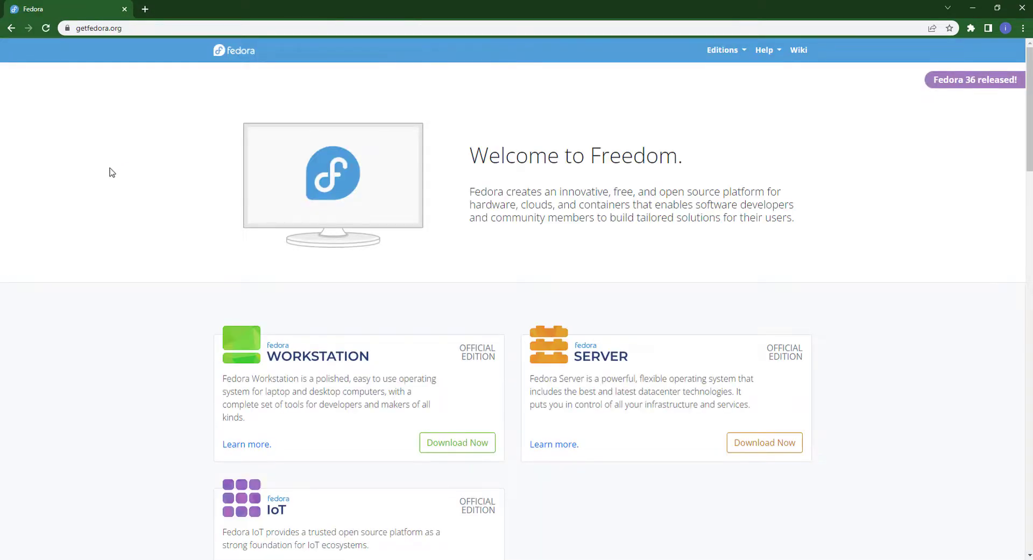
mouse_move(457, 442)
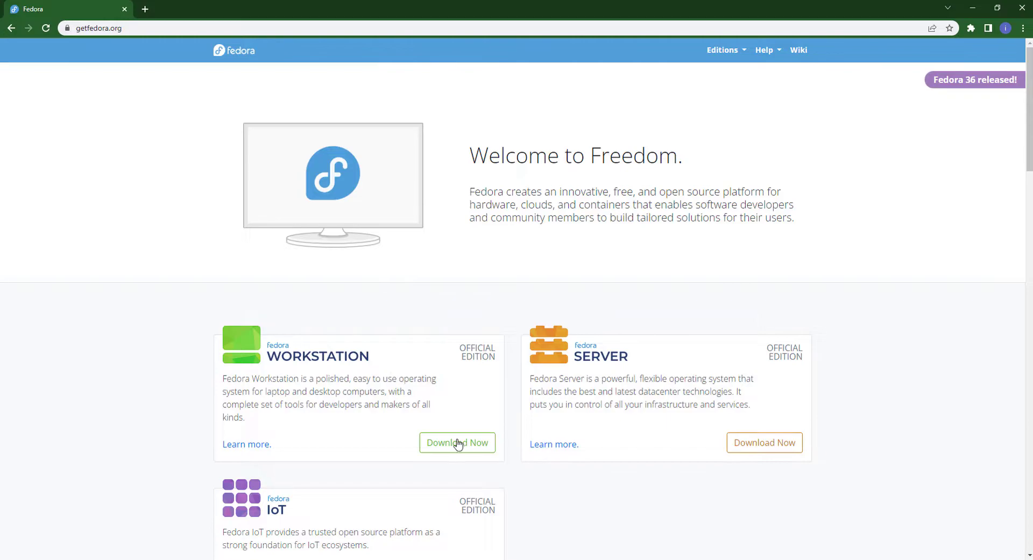
scroll(down, 3)
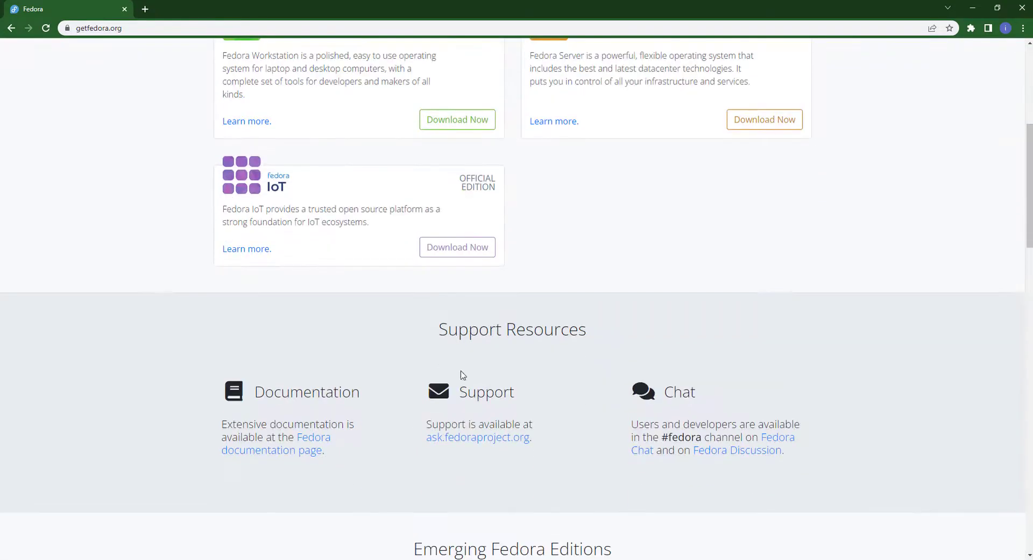
scroll(up, 3)
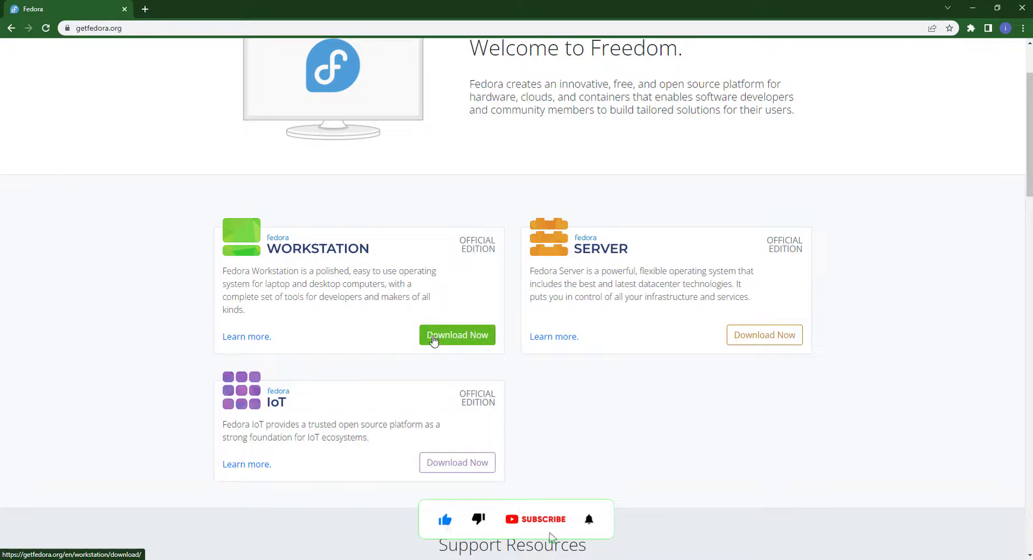
click(456, 335)
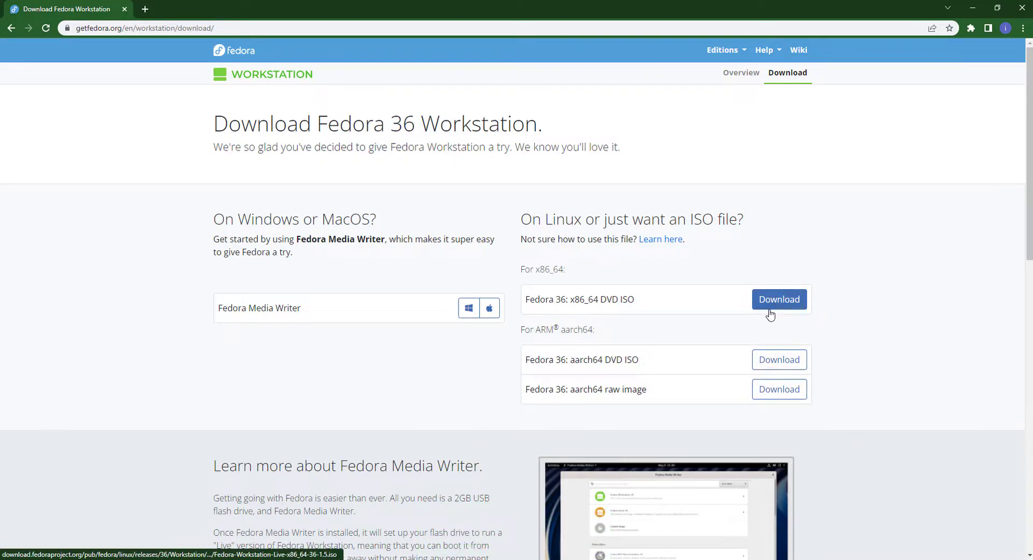
Step: Download the Fedora 36 x86_64 DVD ISO, then minimize Chrome to show the desktop
click(778, 300)
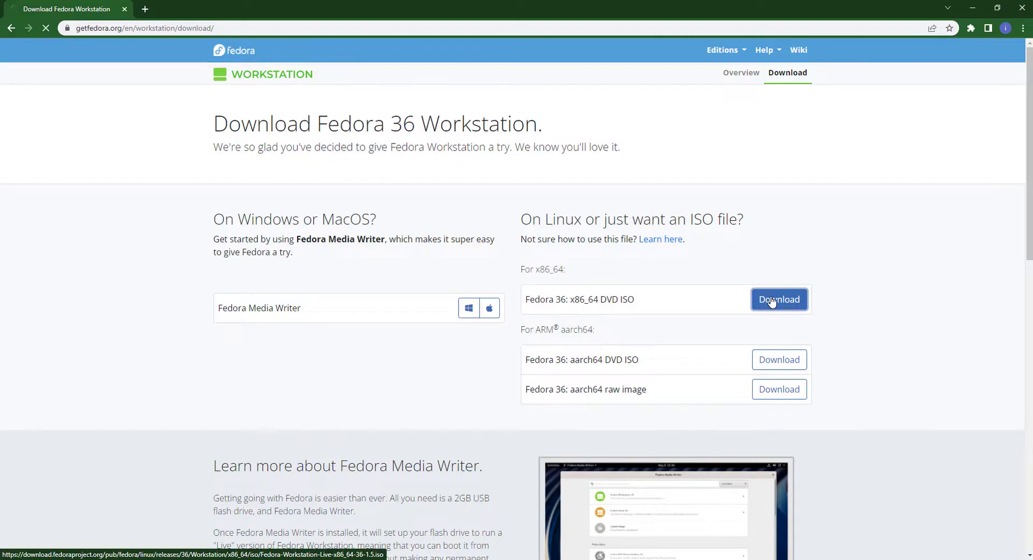
click(778, 299)
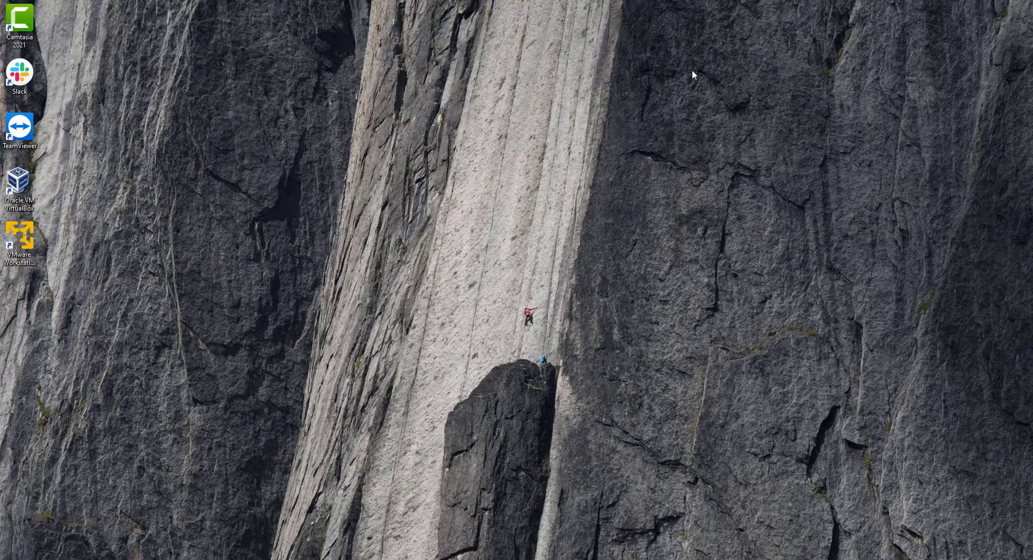
mouse_move(40, 244)
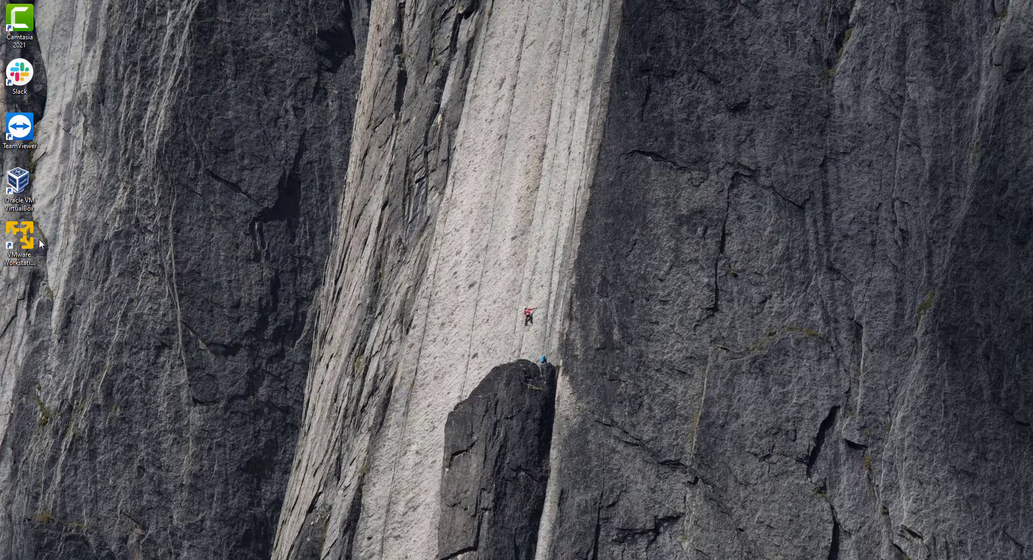
mouse_move(19, 240)
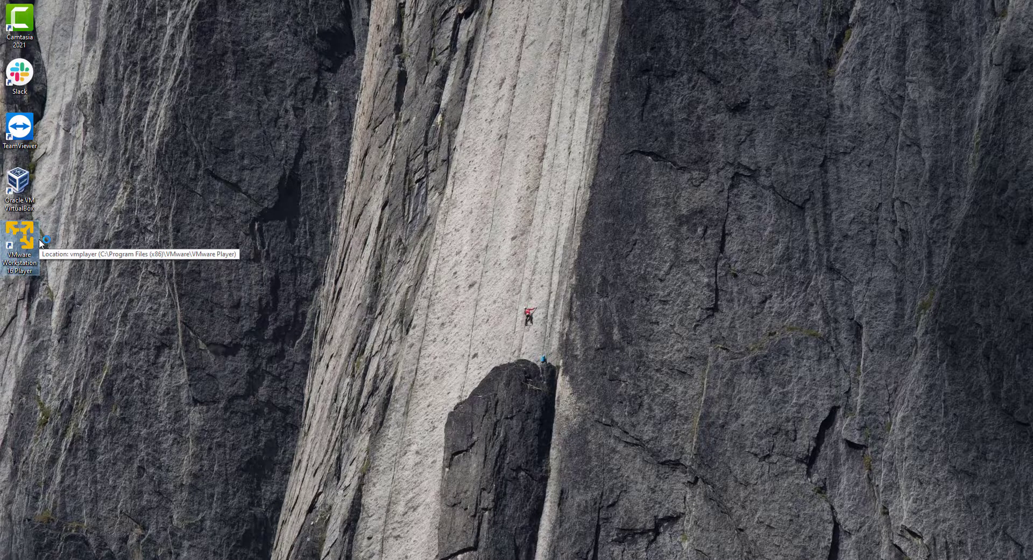
Step: Launch VMware Player and start a new VM using the Fedora Workstation ISO
double_click(20, 237)
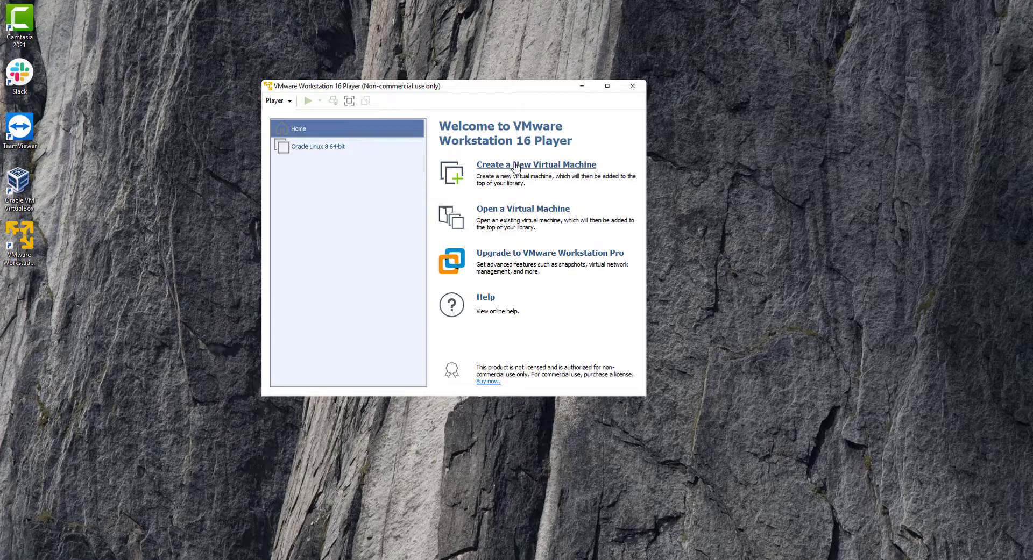
click(536, 164)
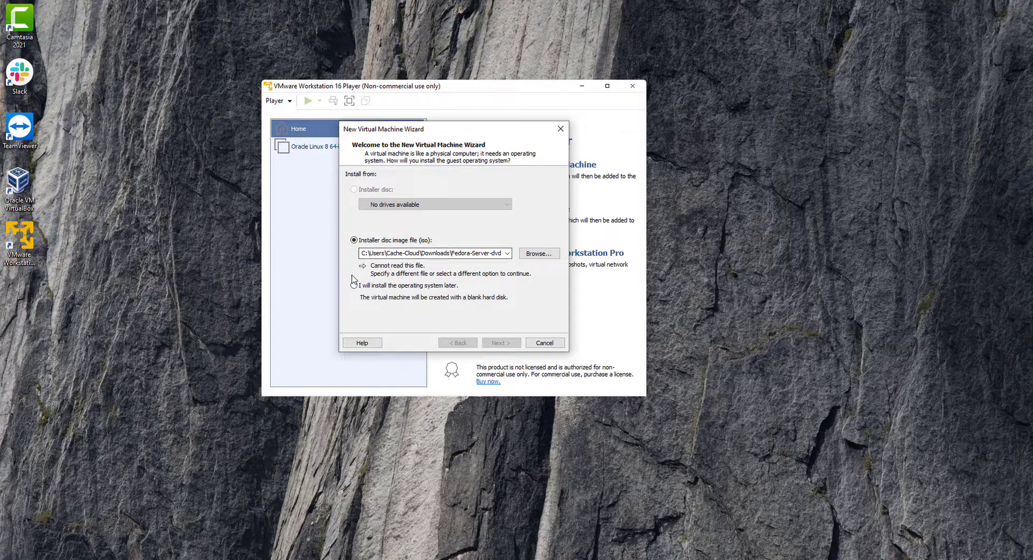
click(538, 253)
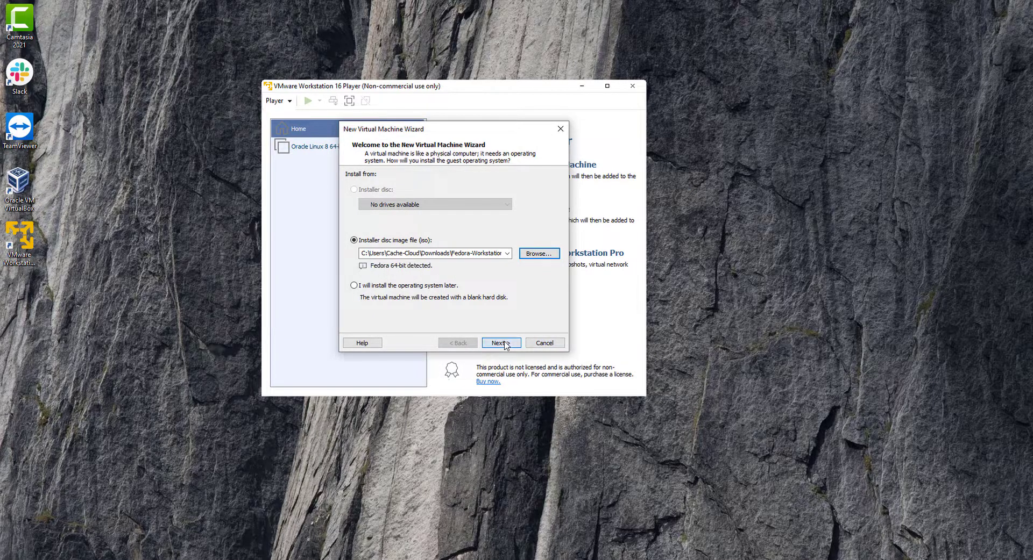
click(501, 342)
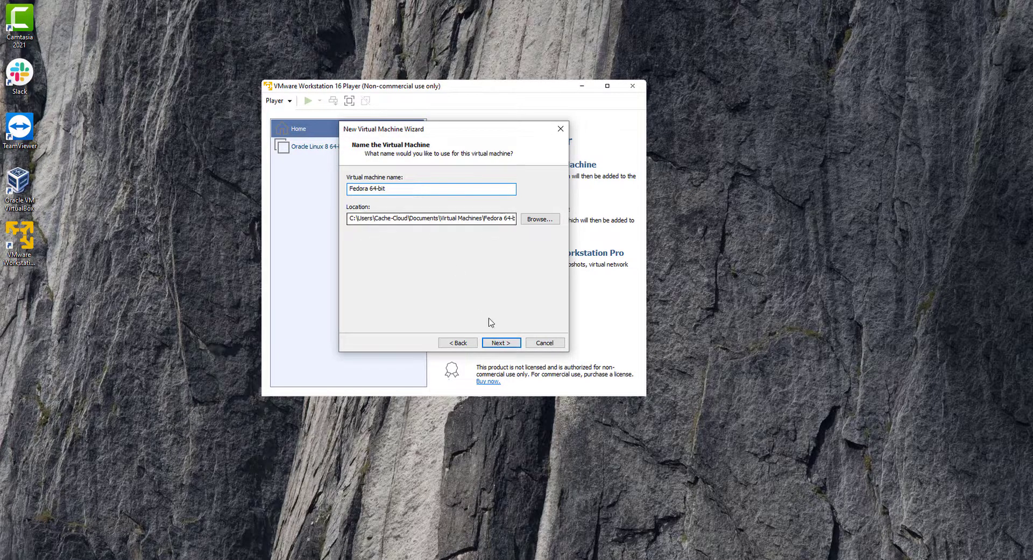
Step: Keep the default VM name and location and set the disk size to 50 GB
click(500, 343)
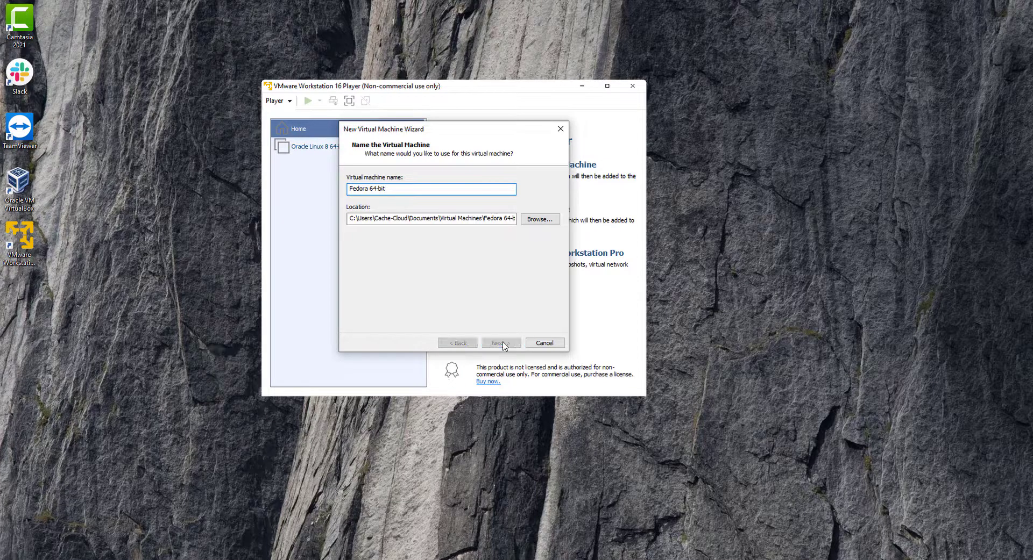
click(501, 343)
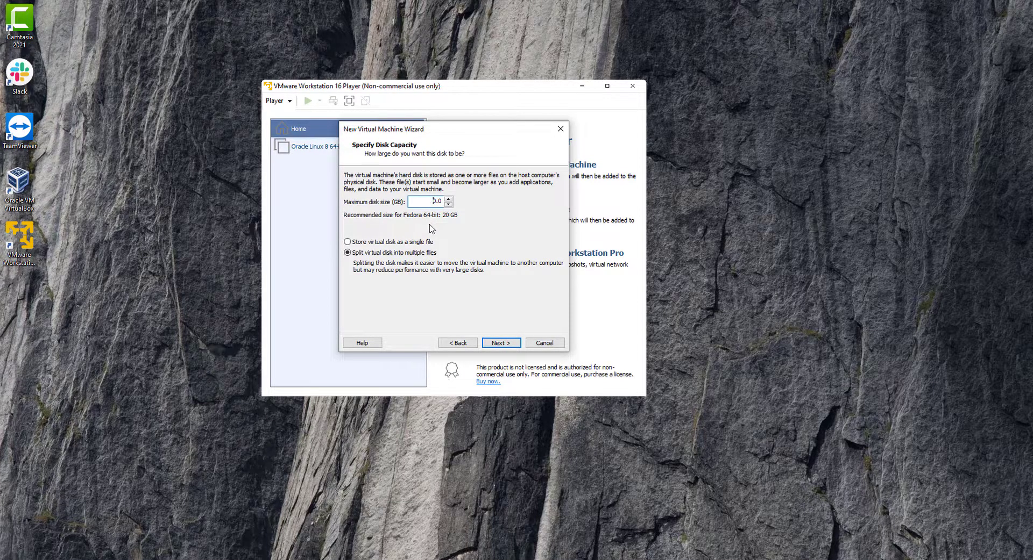
text(50.0)
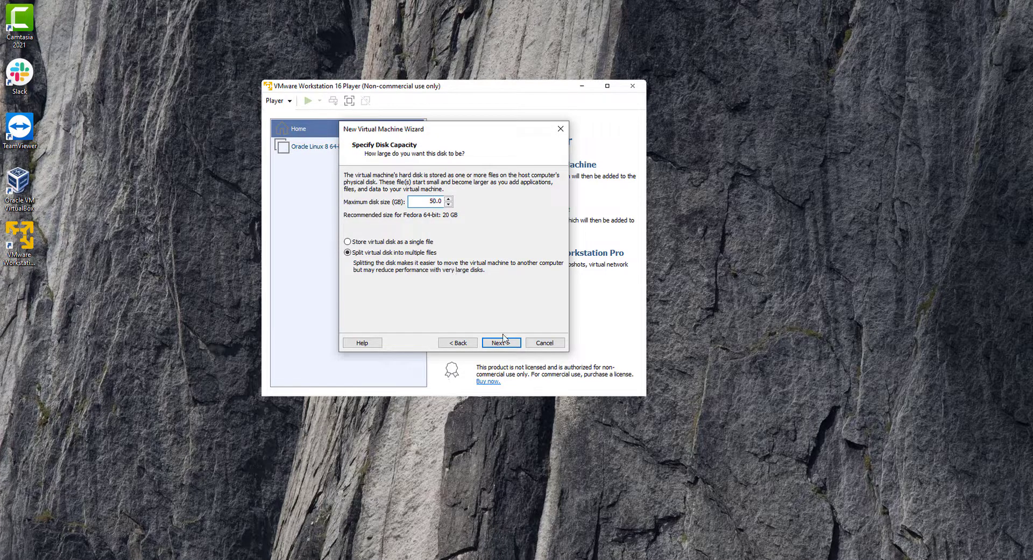
click(501, 342)
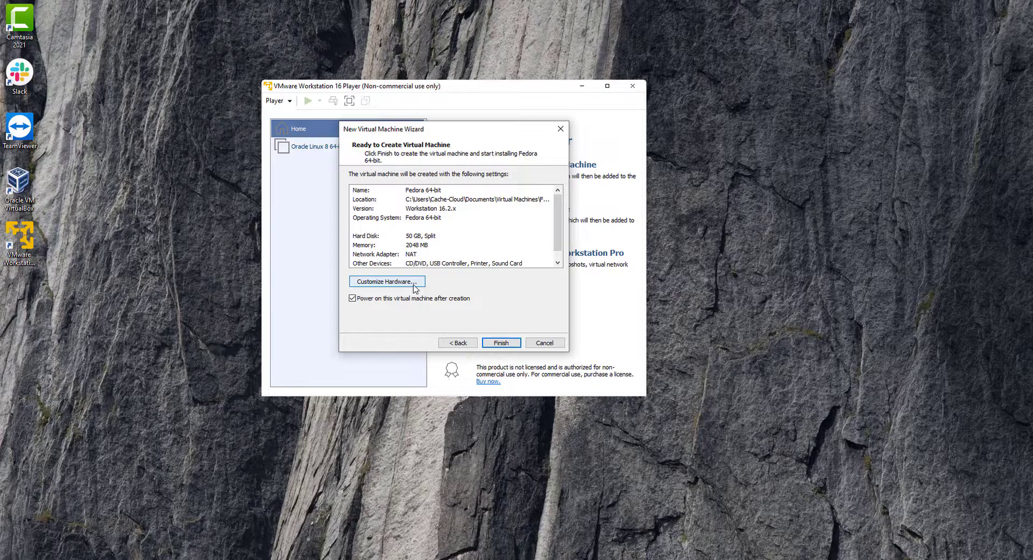
Step: Set VM memory to 4 GB, add a second CD/DVD drive, then create and power on
click(386, 282)
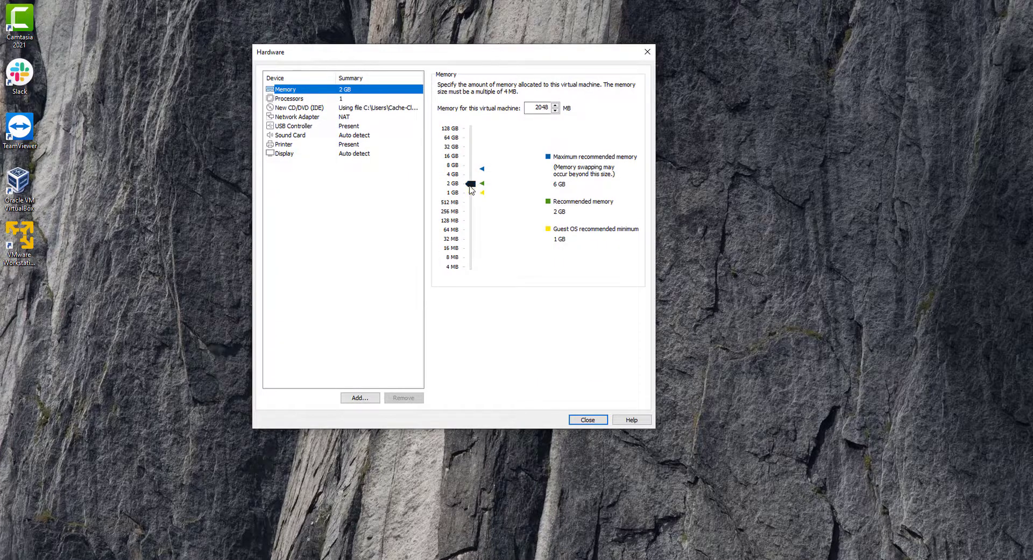
drag(470, 184, 470, 175)
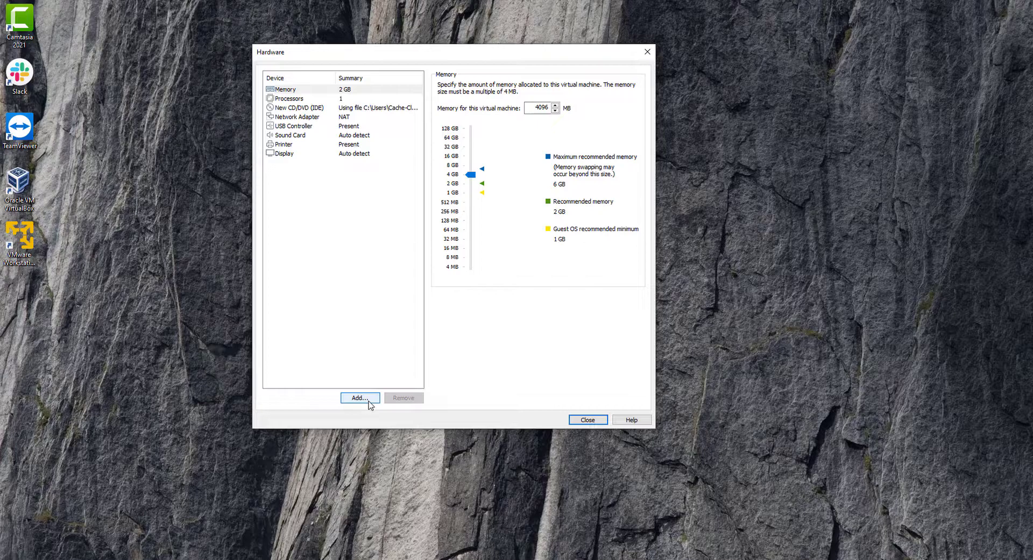
click(359, 398)
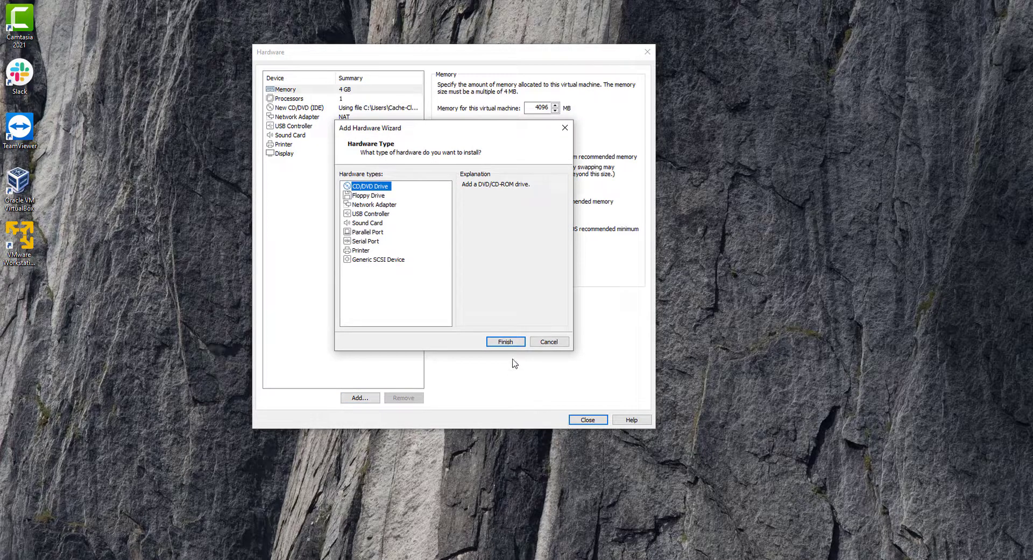
click(504, 341)
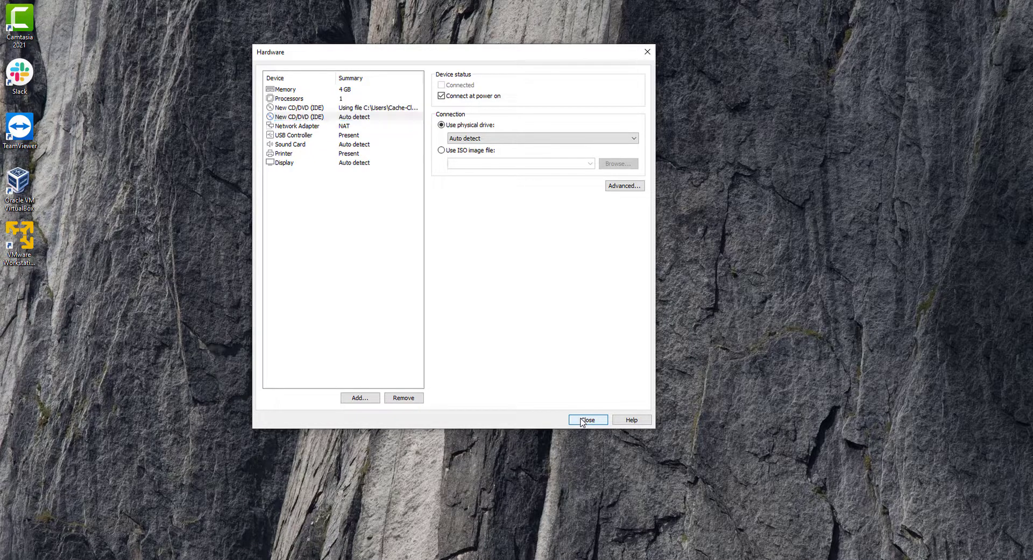
click(586, 420)
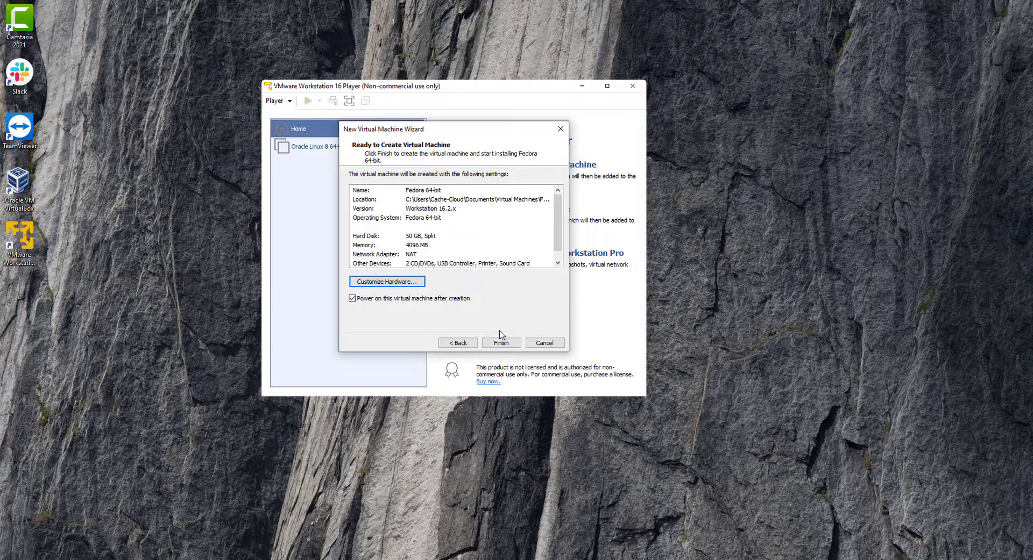
click(500, 343)
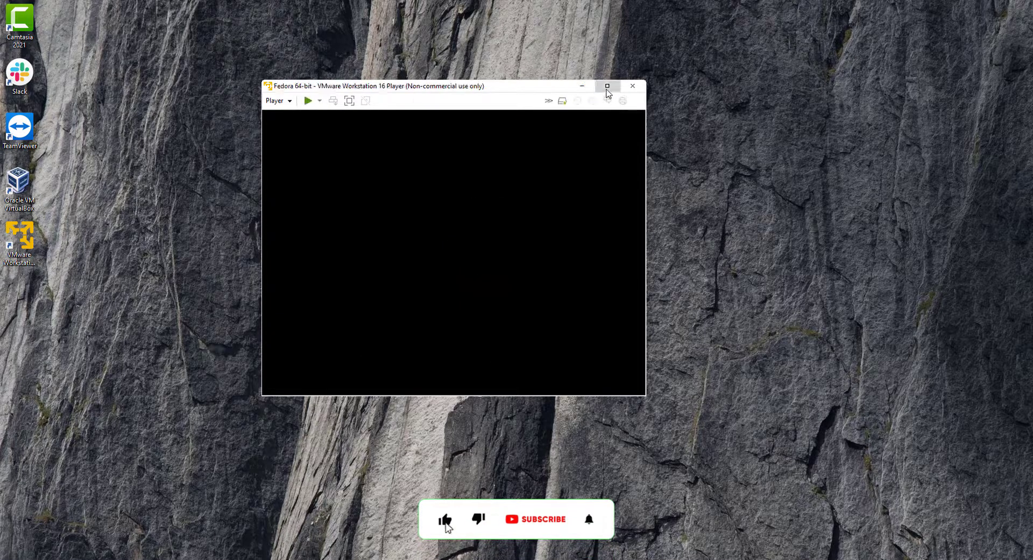
Step: Maximize the VM window and boot Start Fedora-Workstation-Live 36 from the boot menu
click(607, 85)
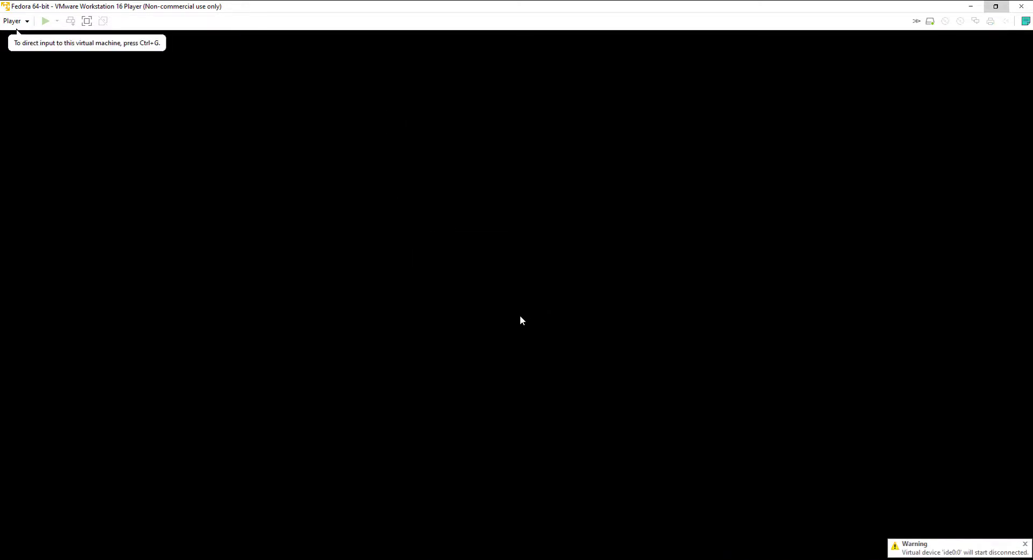
click(44, 20)
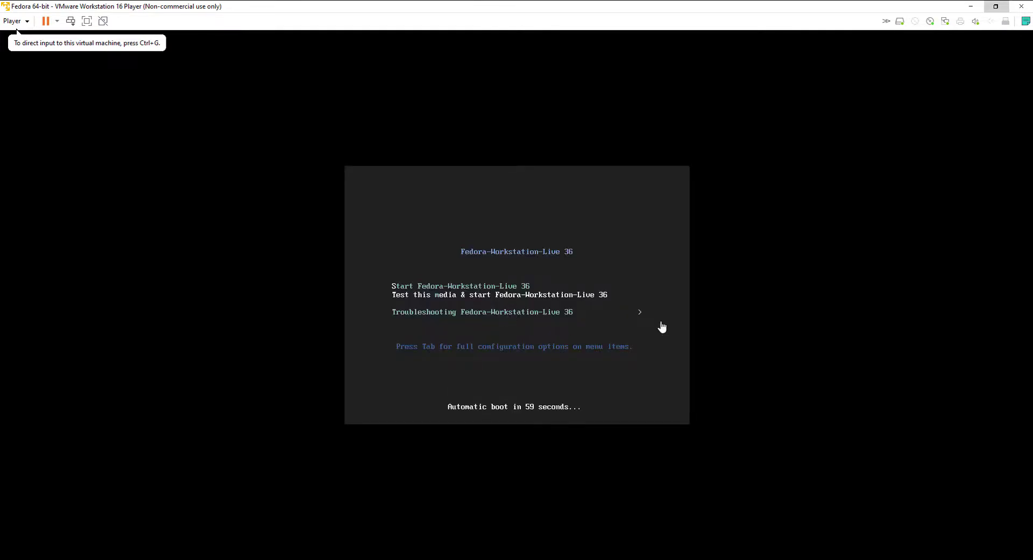
mouse_move(619, 288)
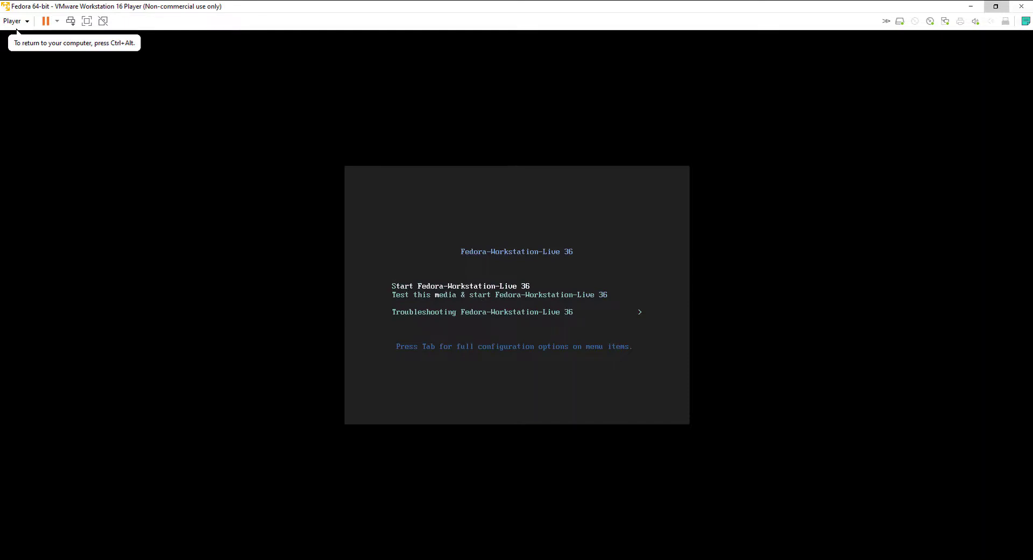
key(Return)
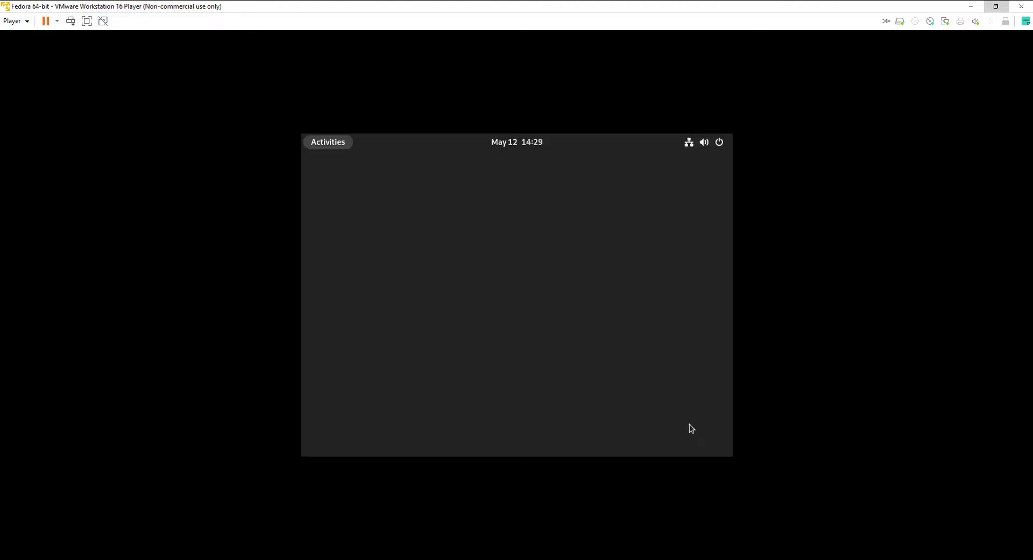
Step: From Activities, launch Install to Hard Drive to open the Anaconda installer
click(328, 141)
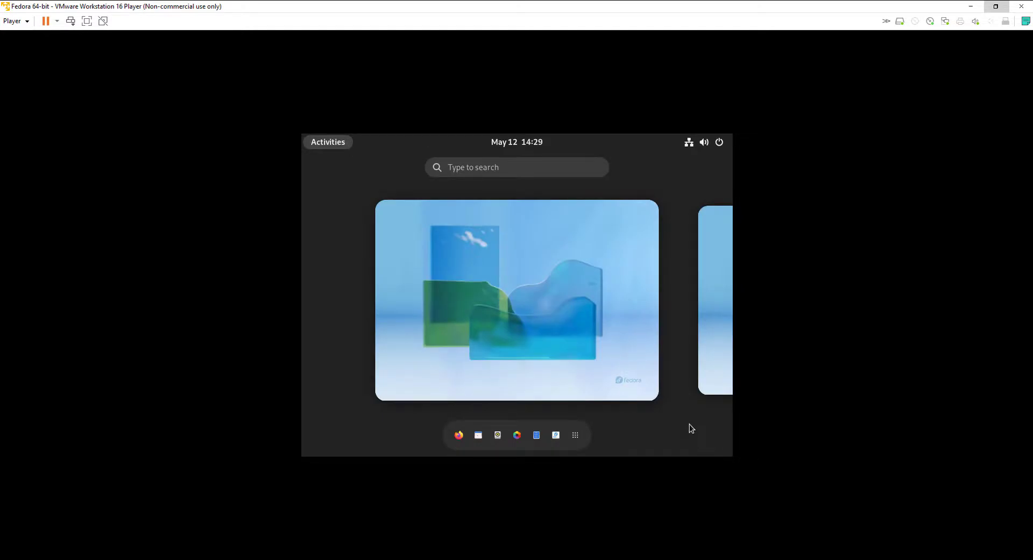
mouse_move(404, 184)
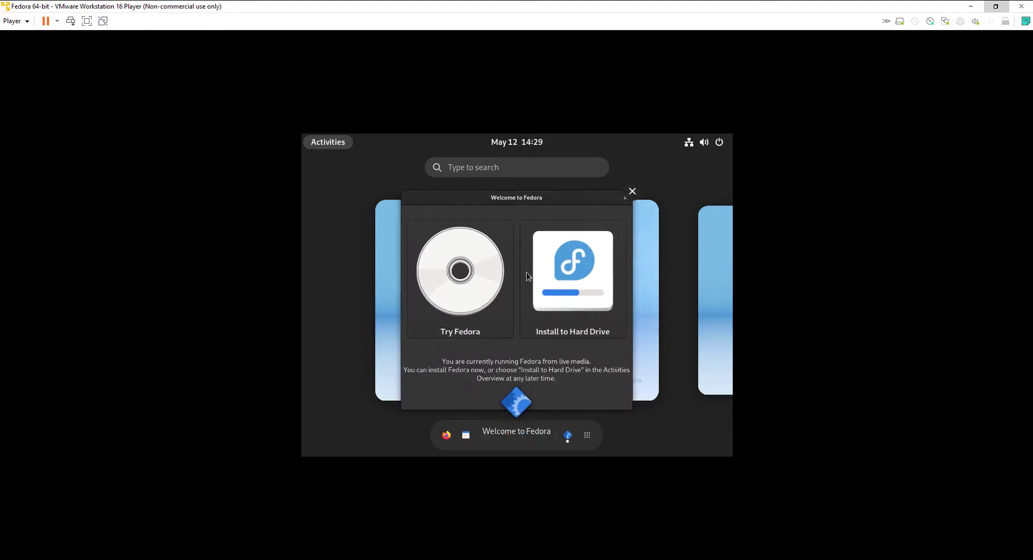
mouse_move(566, 269)
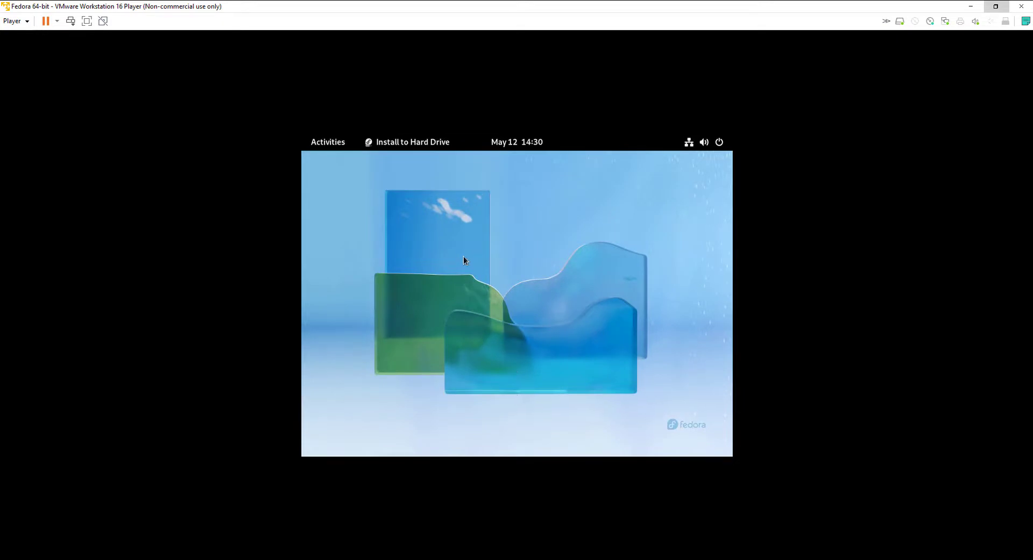
mouse_move(526, 342)
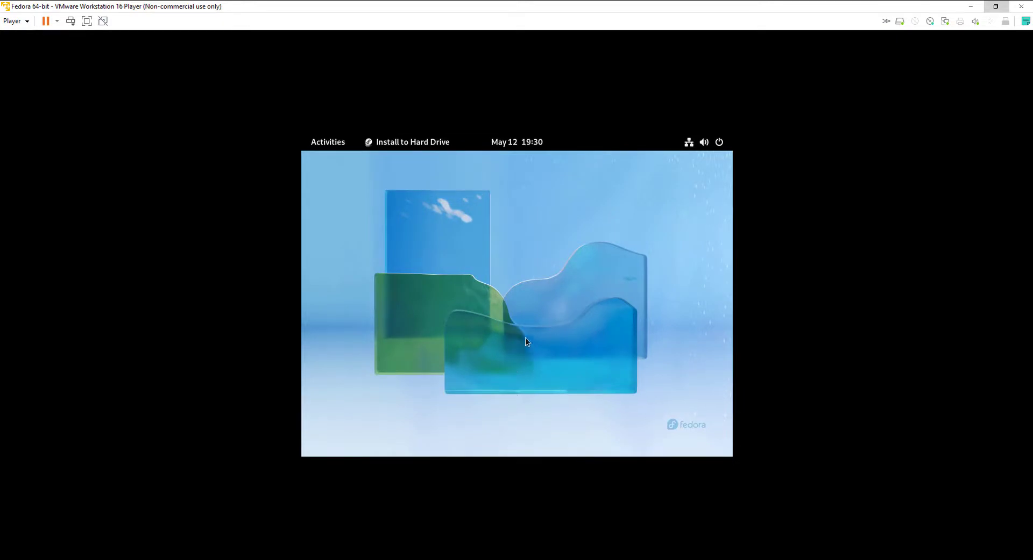
click(412, 142)
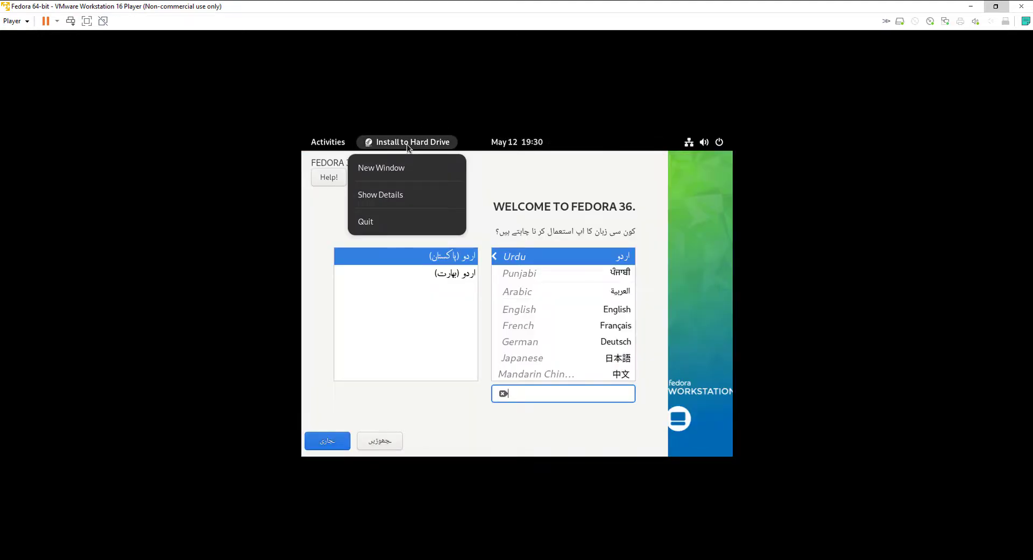
Step: Choose English (United States) and keep automatic partitioning on the 50 GiB disk
click(516, 142)
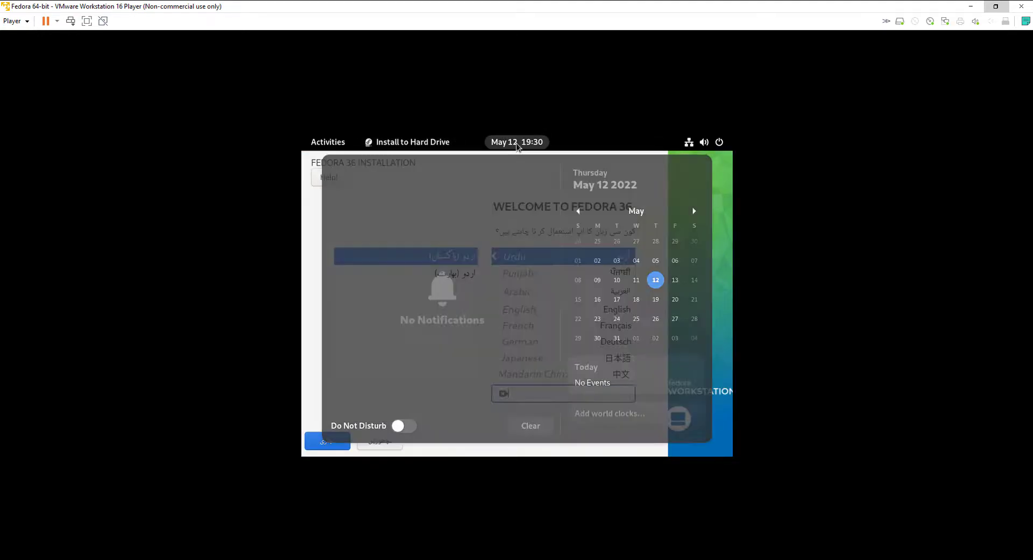
click(516, 142)
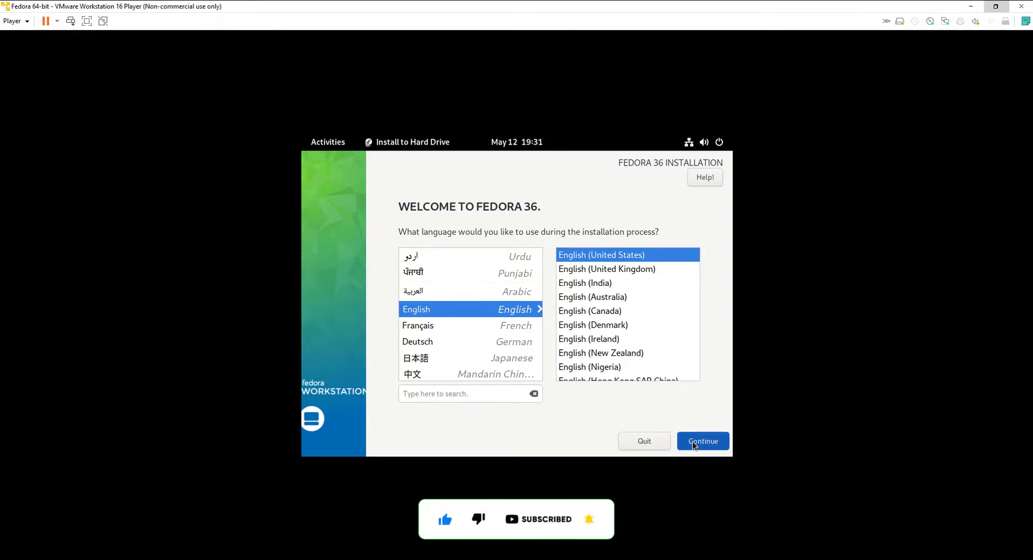
mouse_move(717, 470)
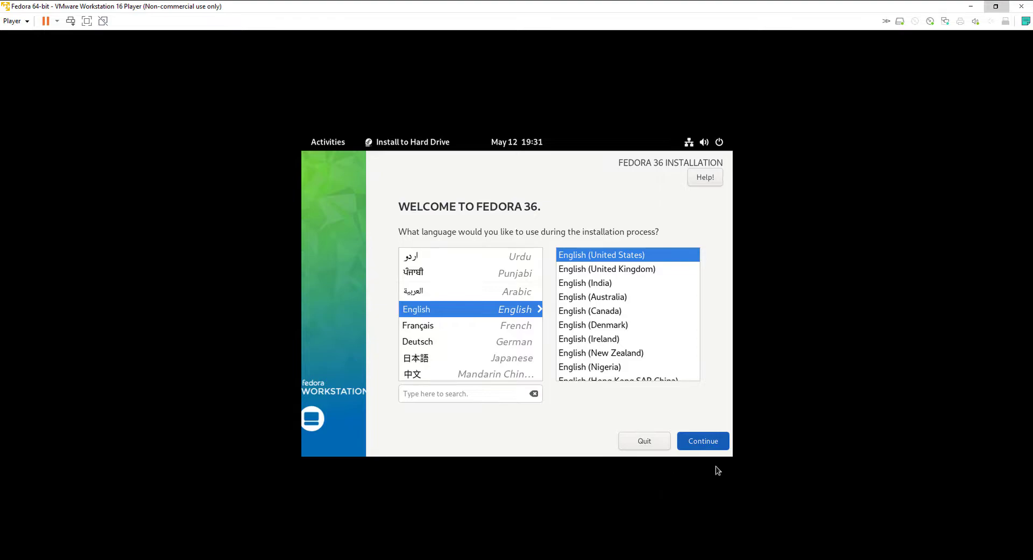
click(702, 441)
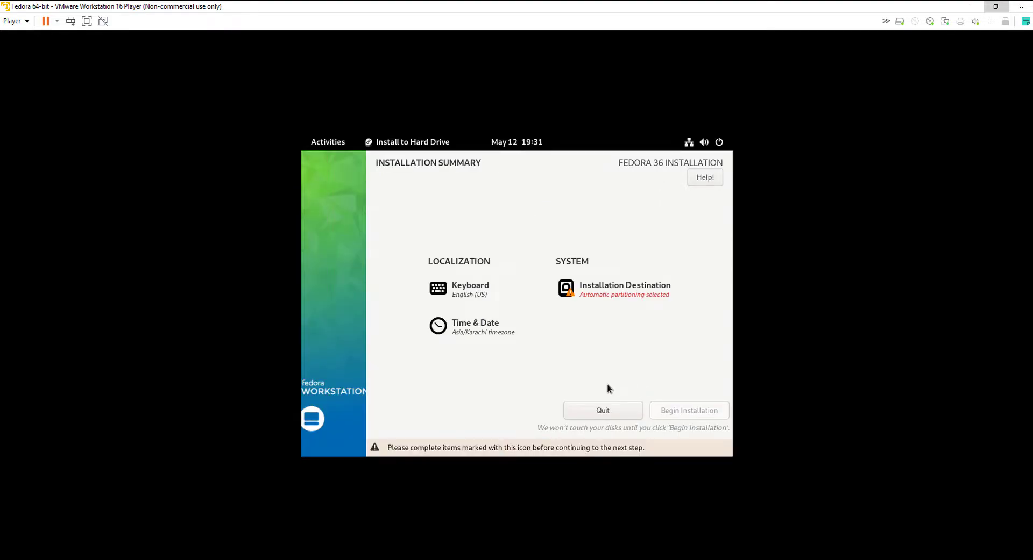
mouse_move(583, 314)
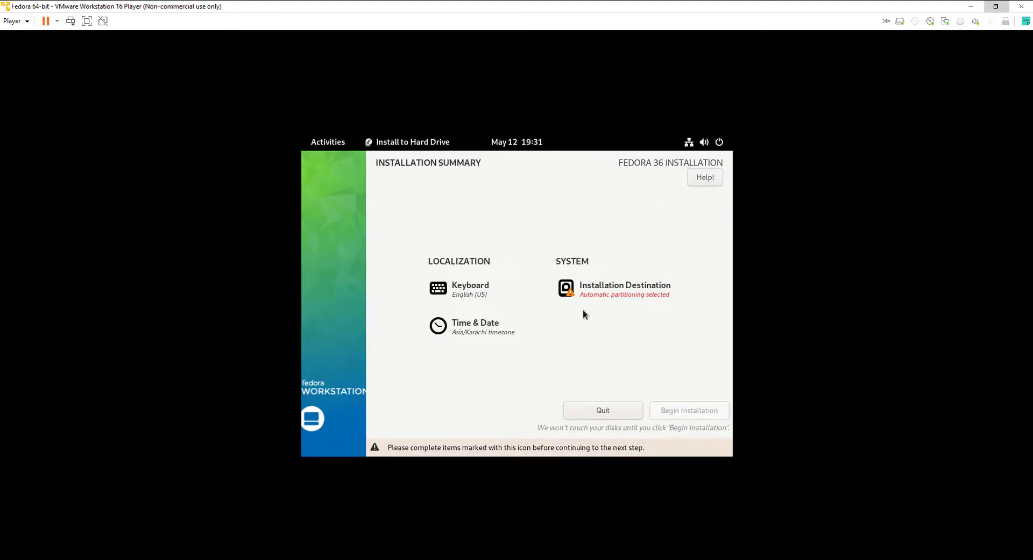
click(624, 285)
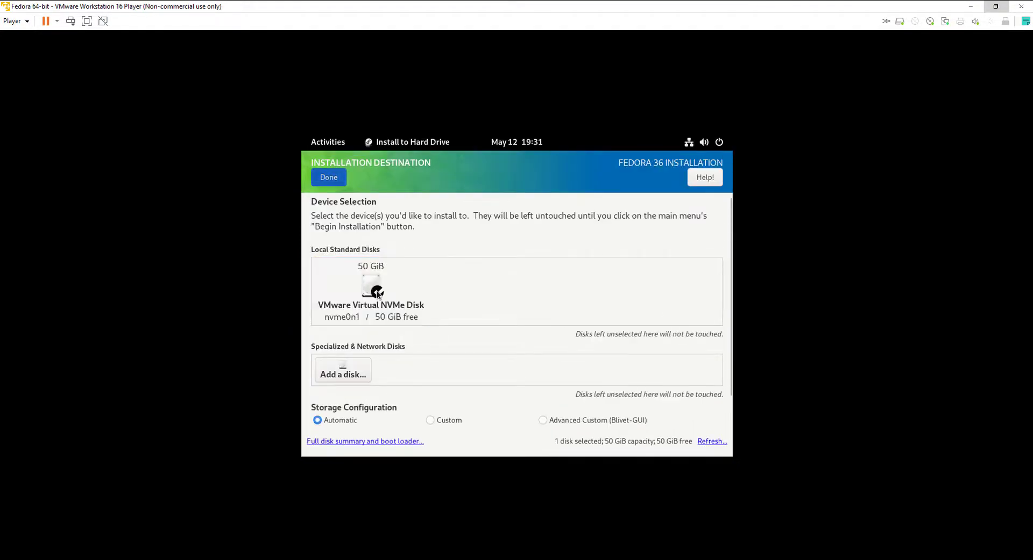
click(328, 177)
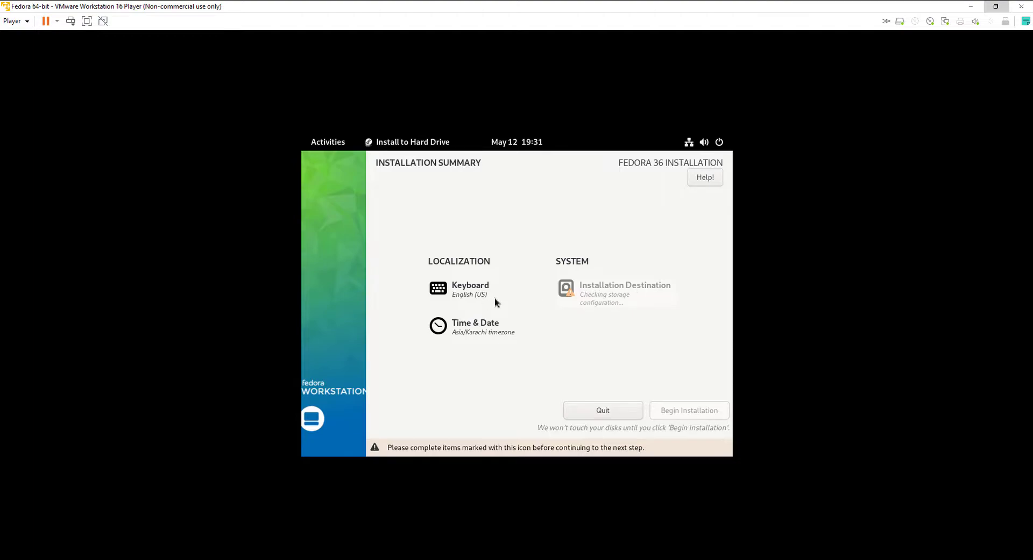
mouse_move(512, 309)
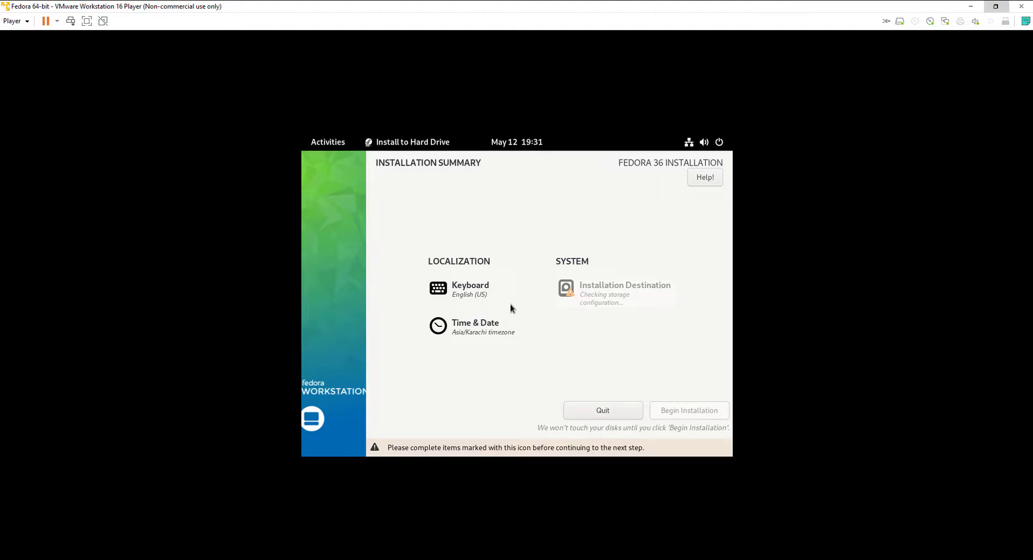
mouse_move(582, 317)
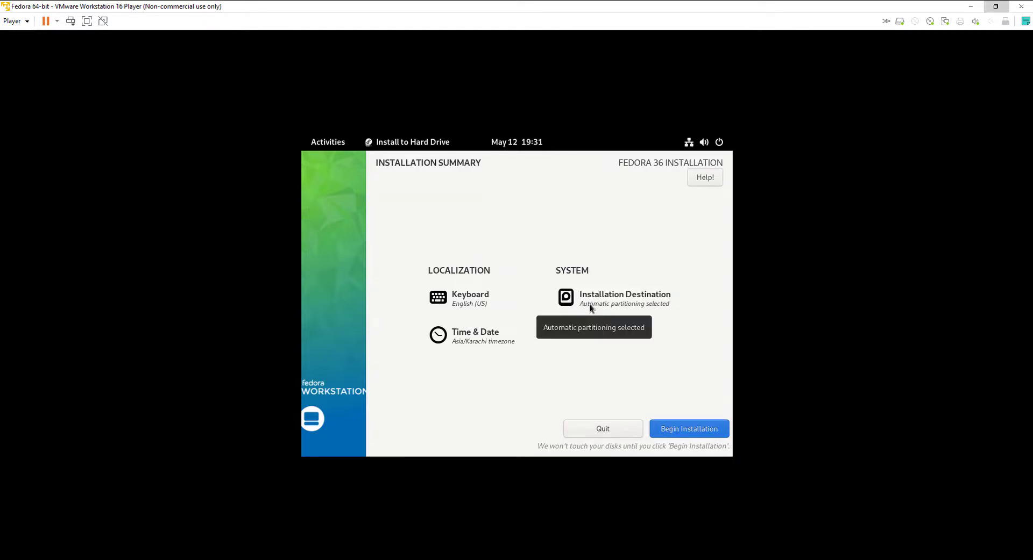
mouse_move(485, 334)
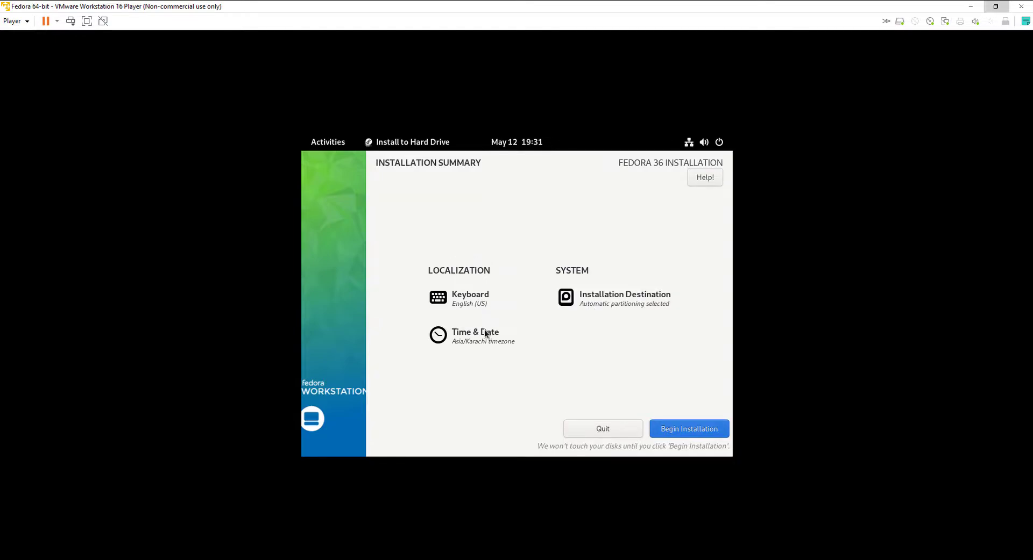
mouse_move(484, 340)
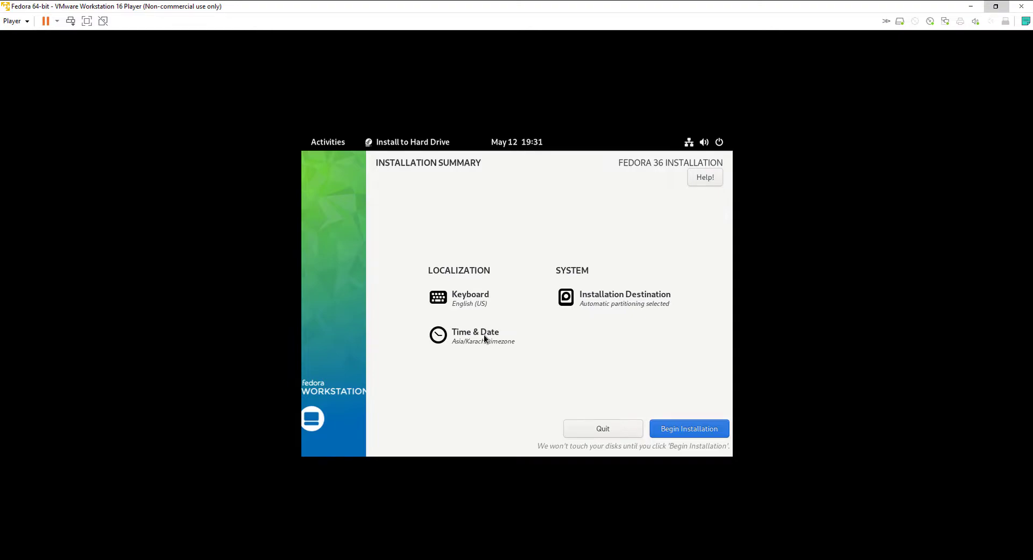
Step: In Time & Date, pick region Americas with city Anchorage and confirm
click(474, 336)
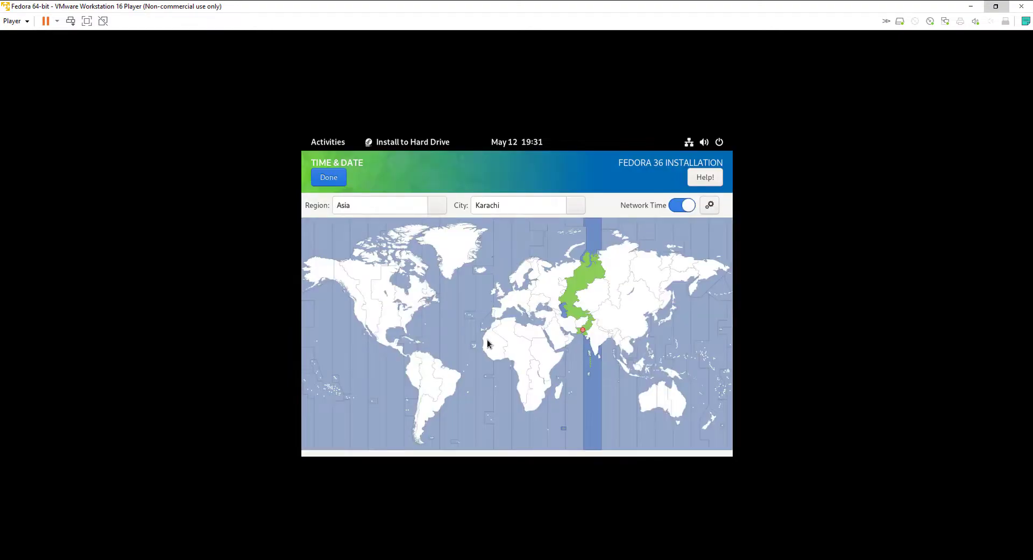
click(518, 205)
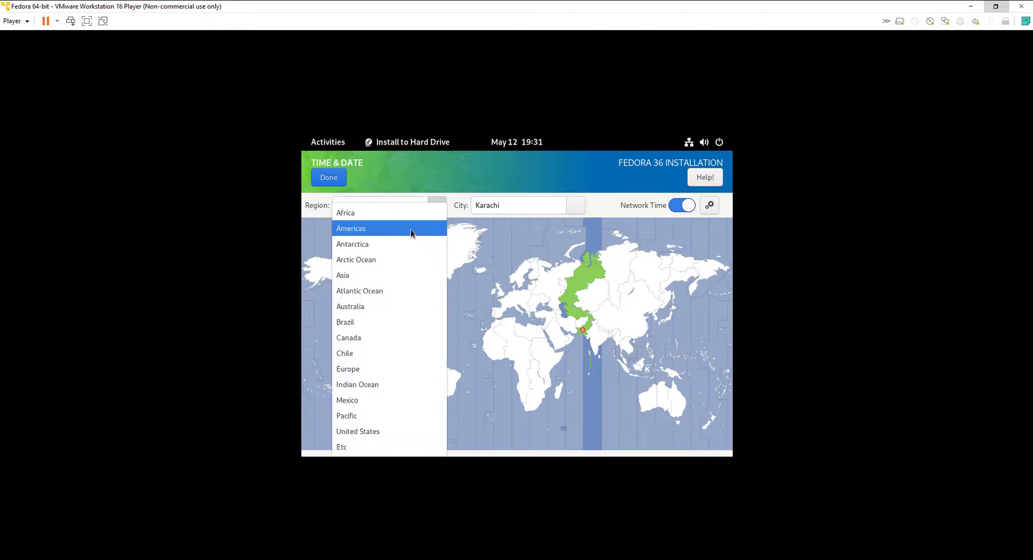
mouse_move(403, 229)
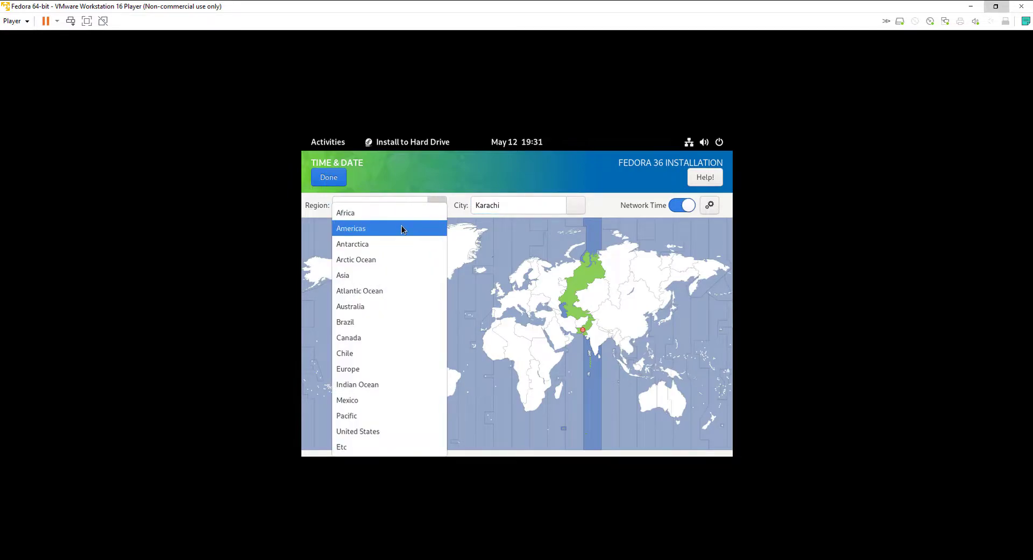
mouse_move(398, 273)
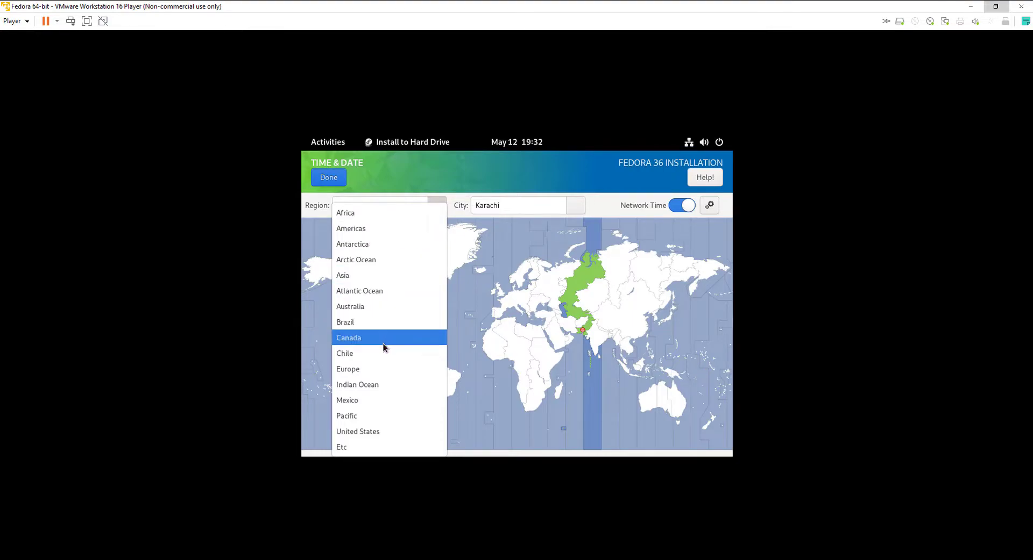
mouse_move(349, 306)
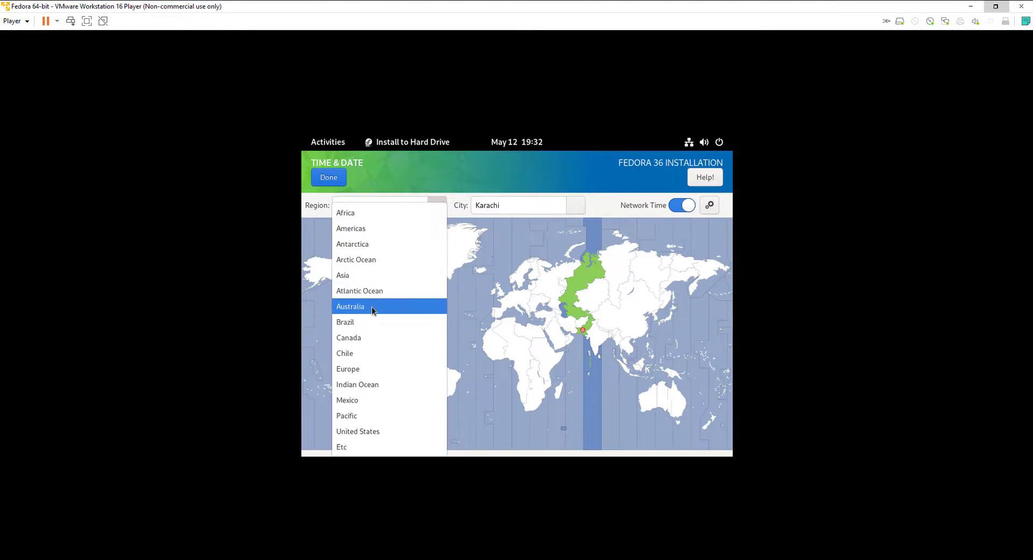
click(350, 228)
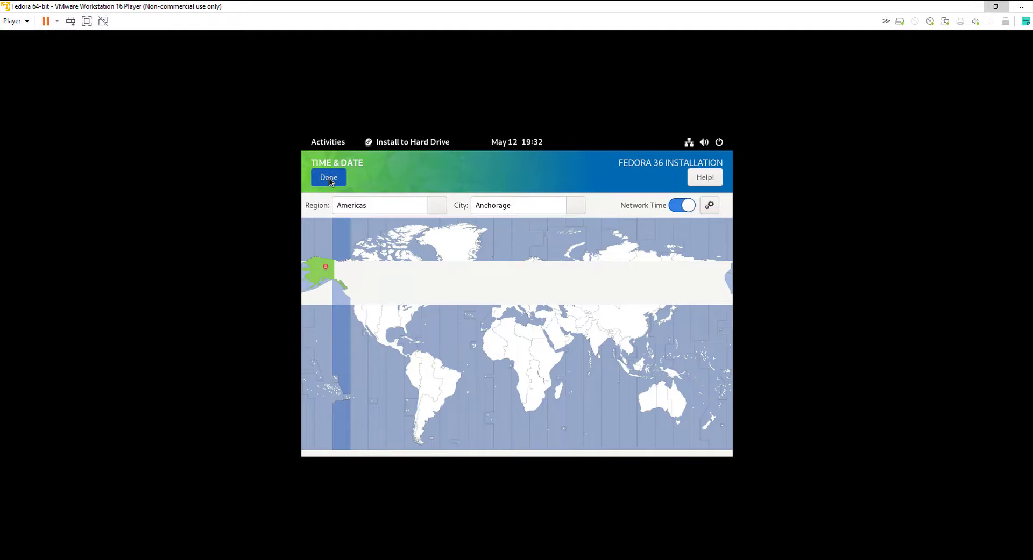
mouse_move(329, 213)
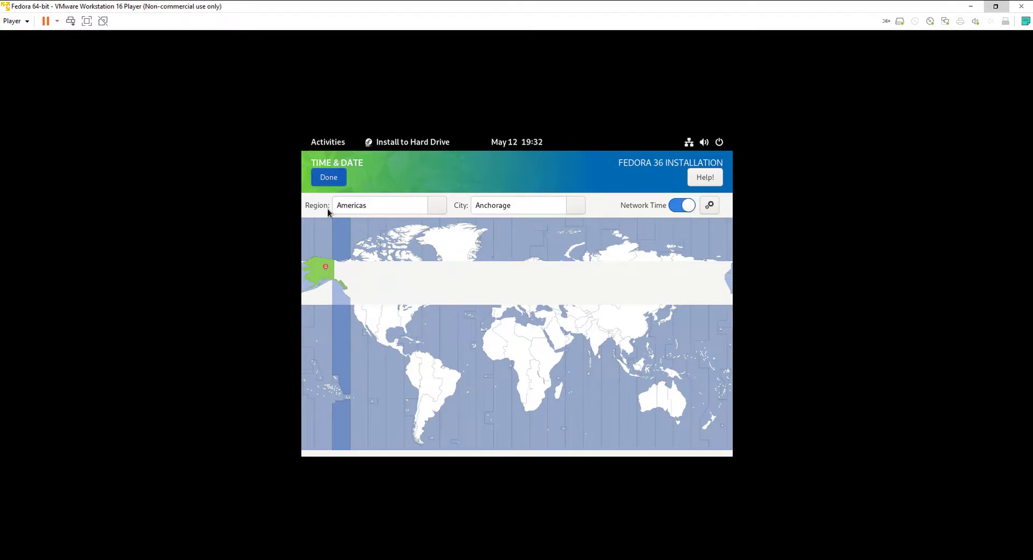
click(328, 177)
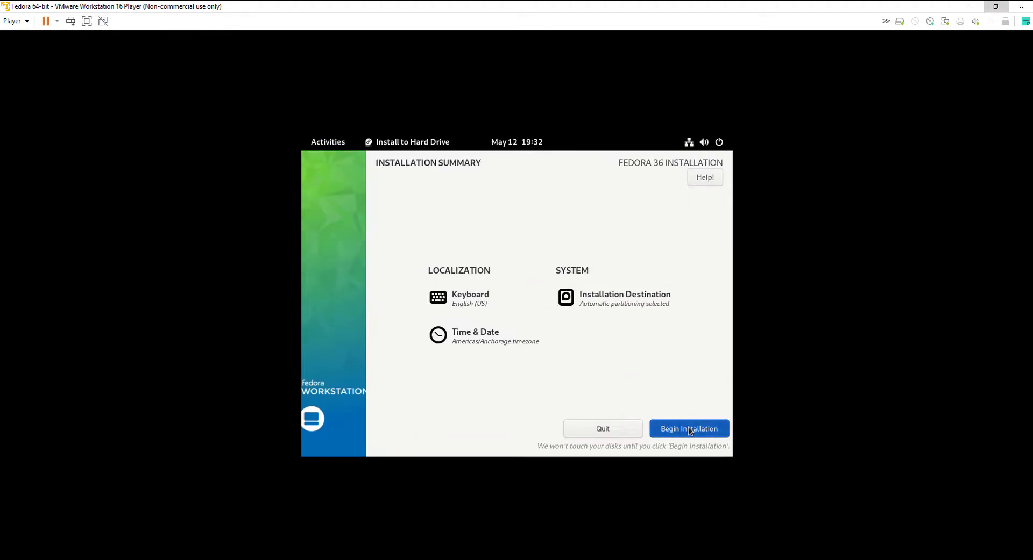
Step: Begin the installation and wait until progress reports Complete
click(687, 428)
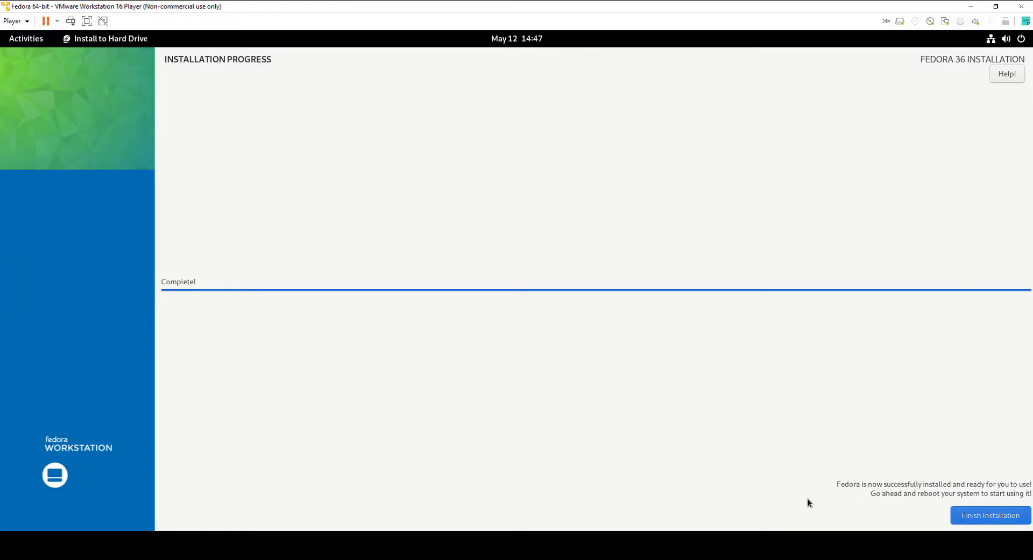
mouse_move(834, 502)
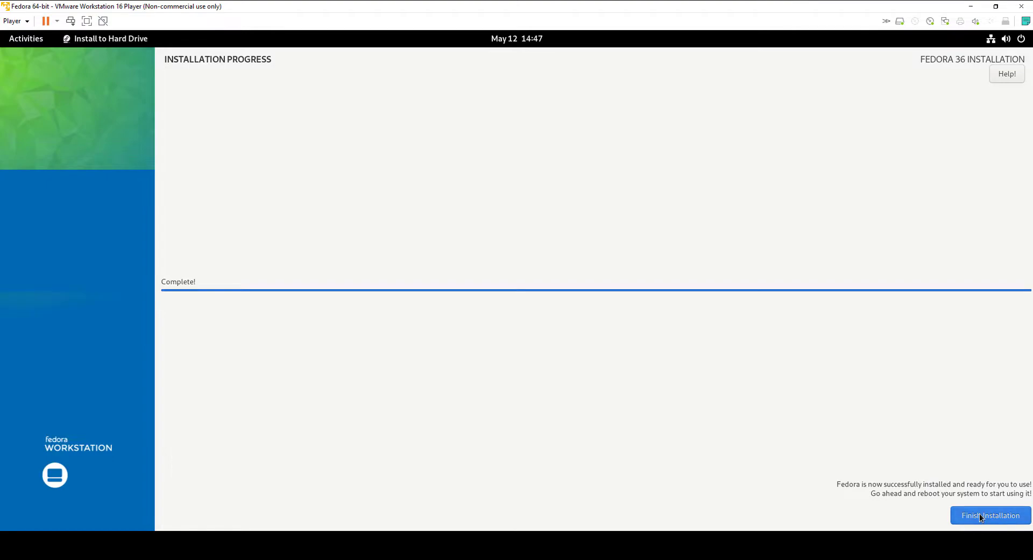
mouse_move(922, 436)
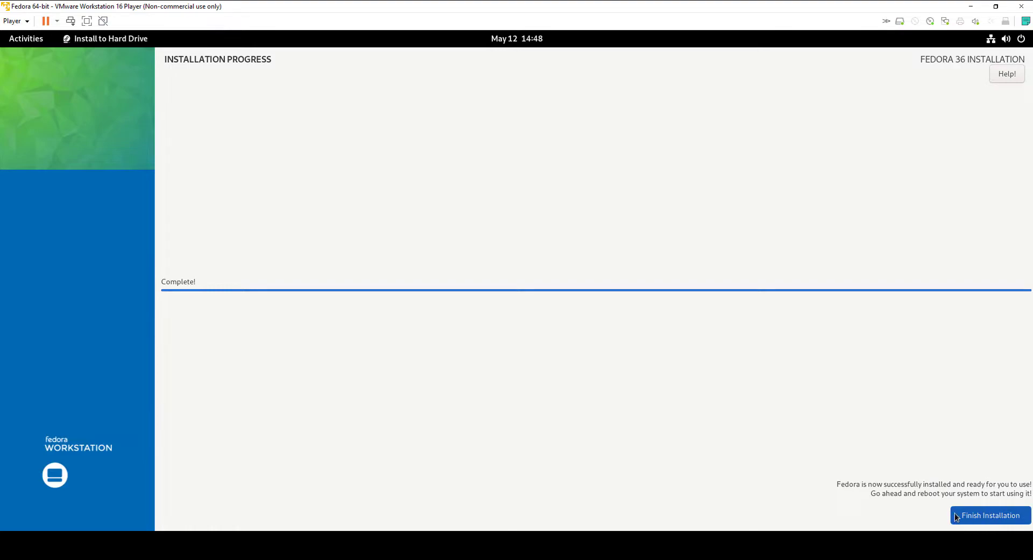
mouse_move(895, 490)
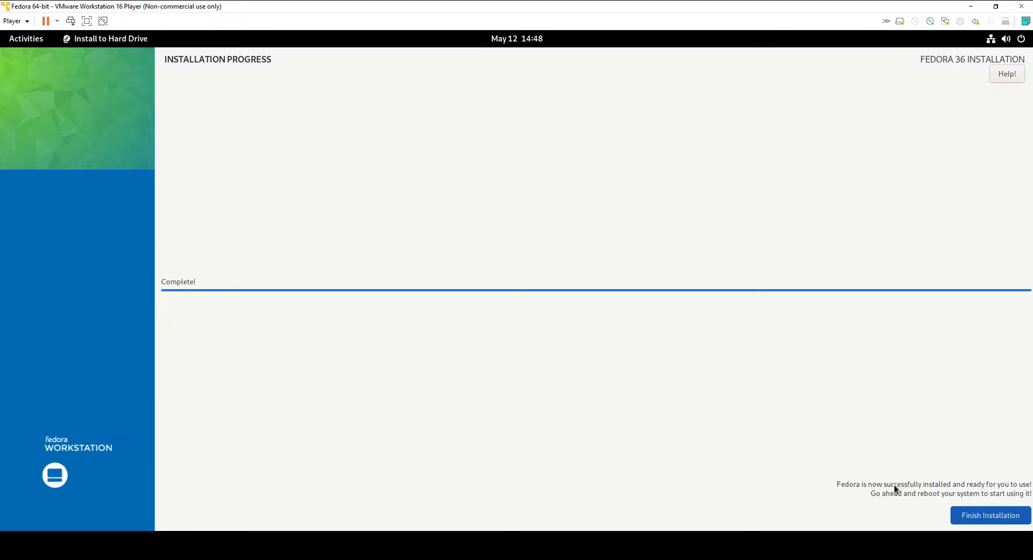
Step: Exit the installer with Finish Installation, leaving the Fedora GNOME desktop
click(988, 516)
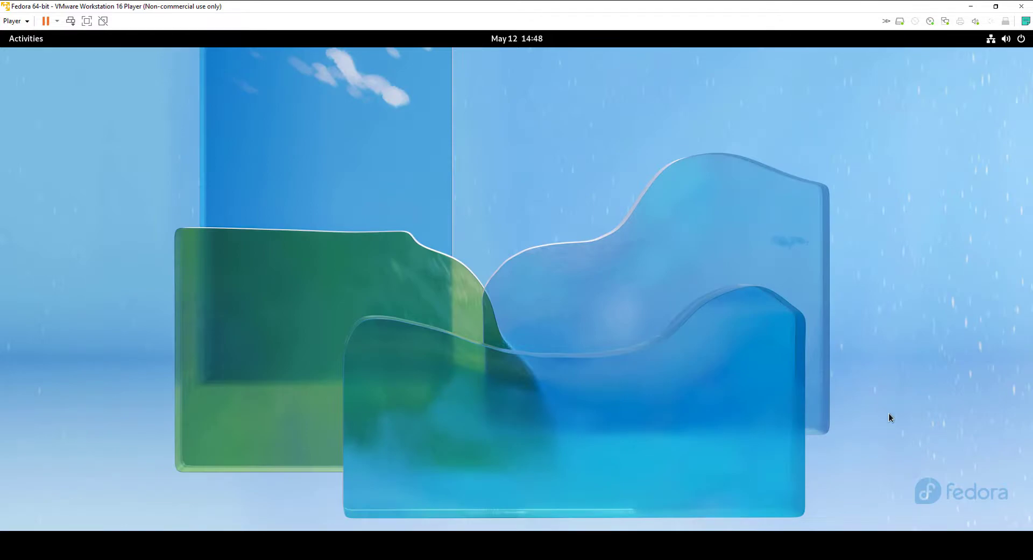
mouse_move(889, 406)
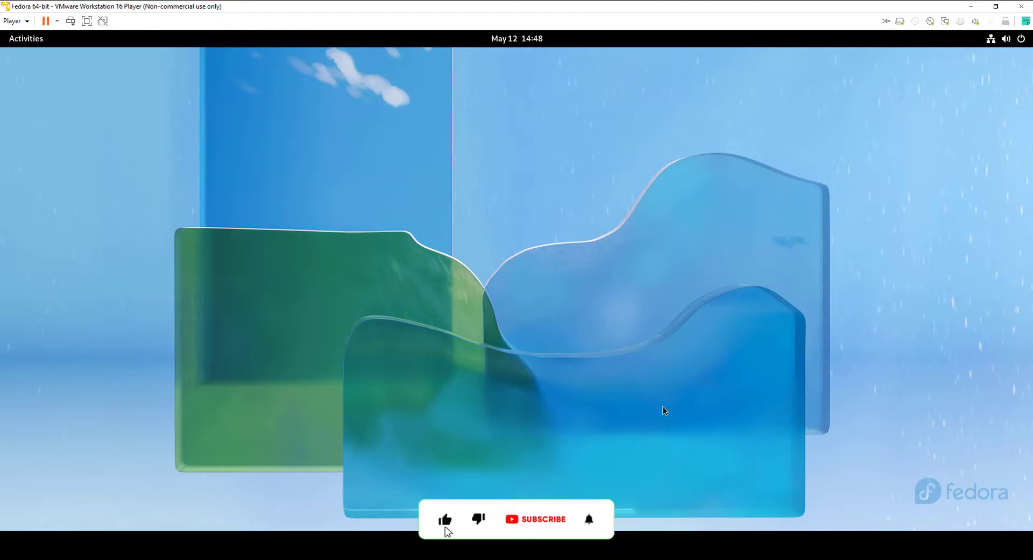
click(543, 519)
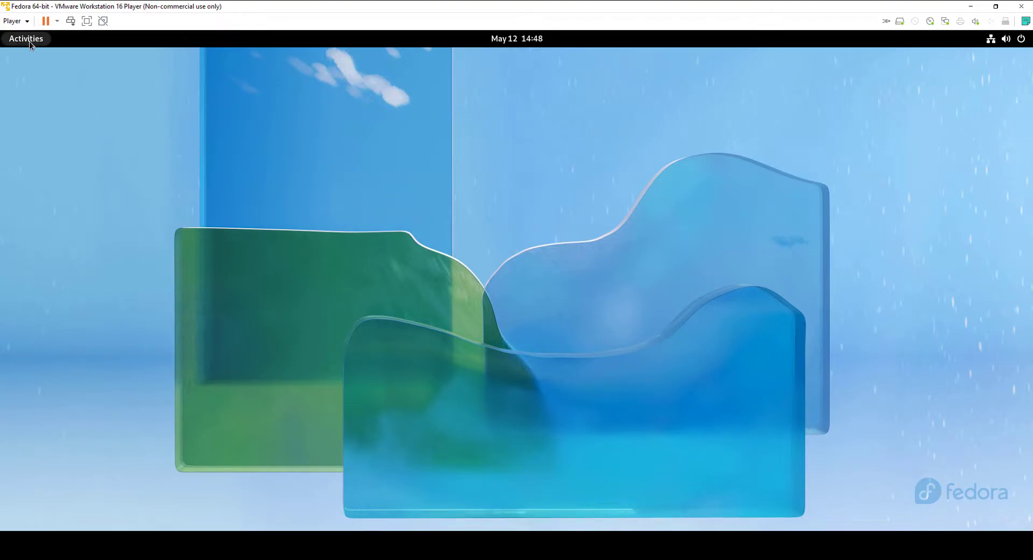
click(26, 38)
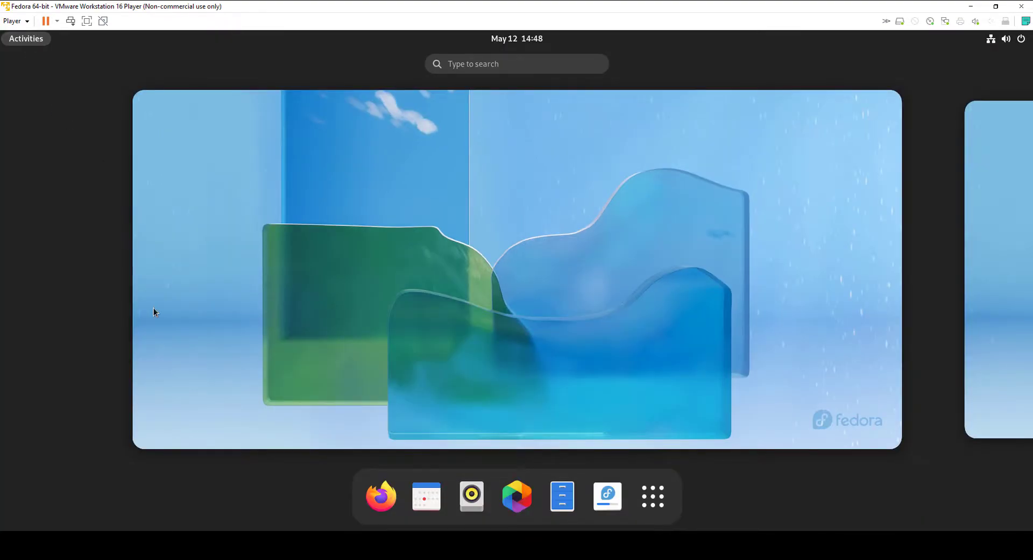
mouse_move(652, 497)
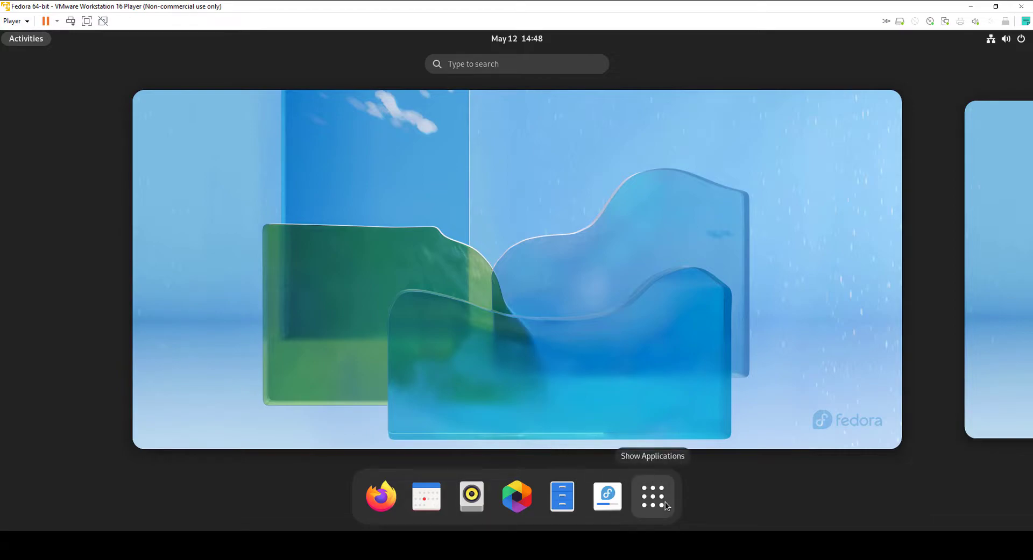
click(652, 497)
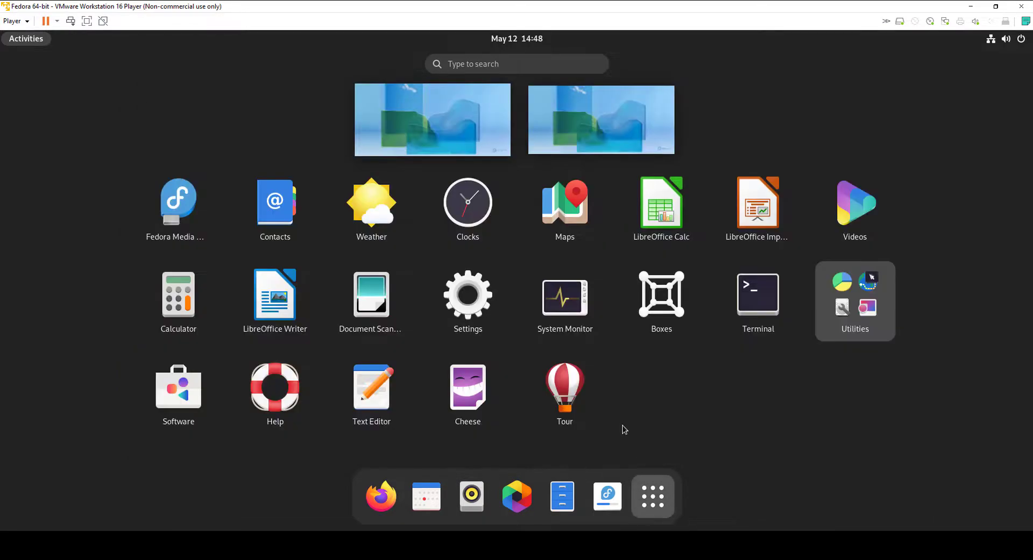
mouse_move(467, 297)
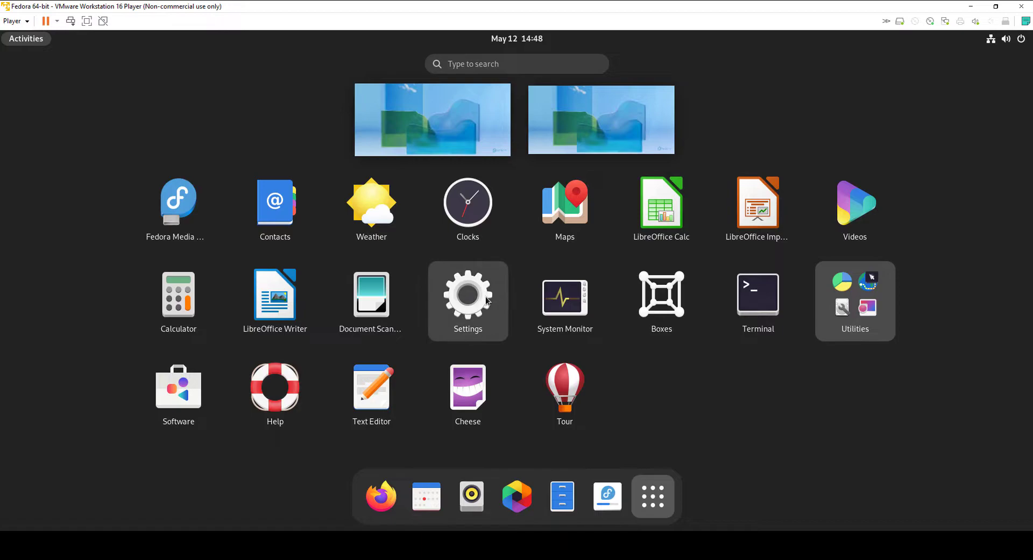
click(467, 297)
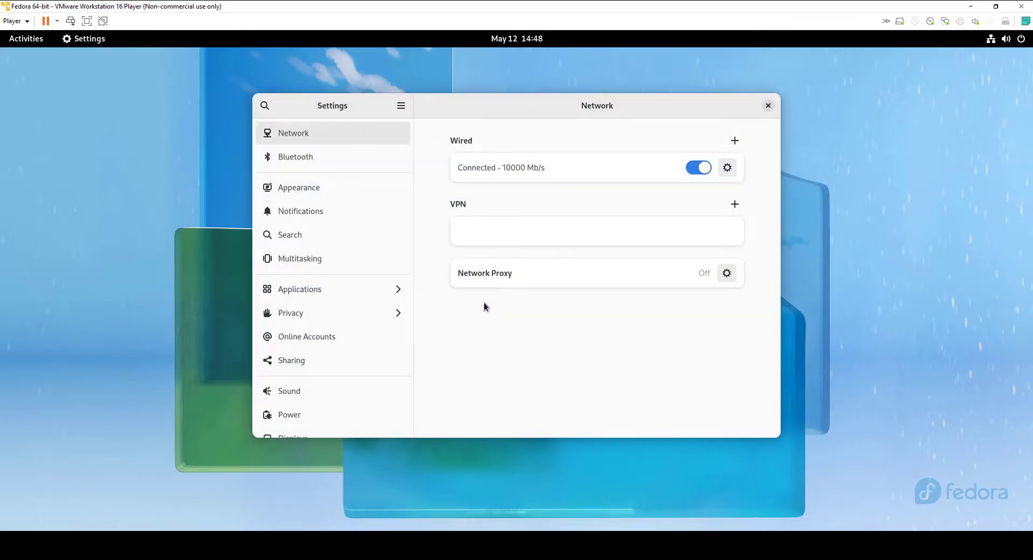
mouse_move(377, 173)
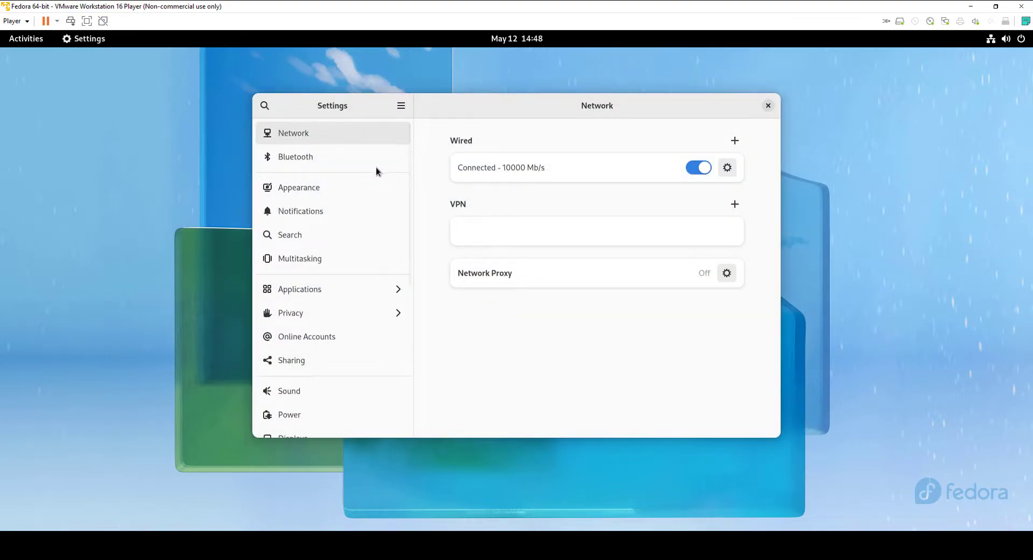
scroll(down, 3)
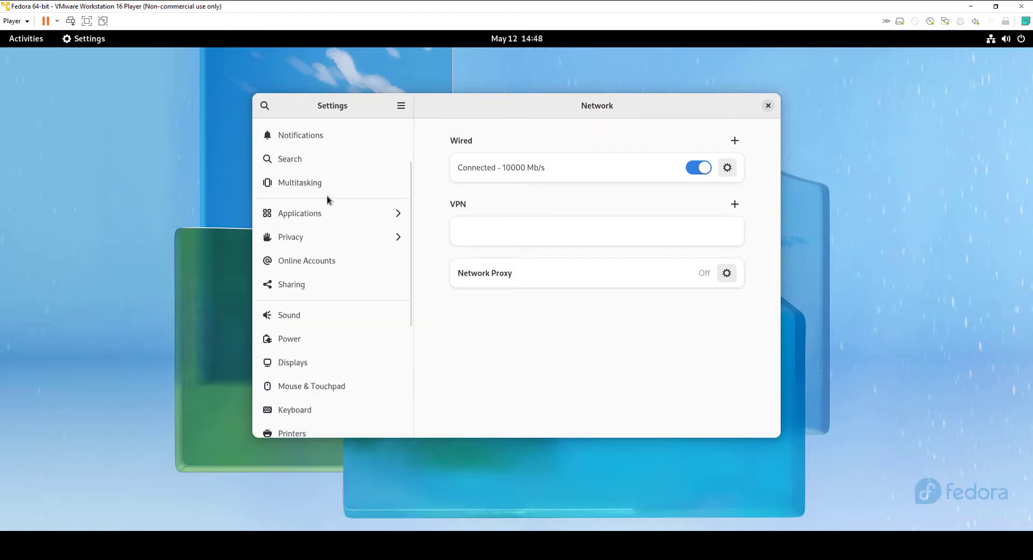
scroll(down, 3)
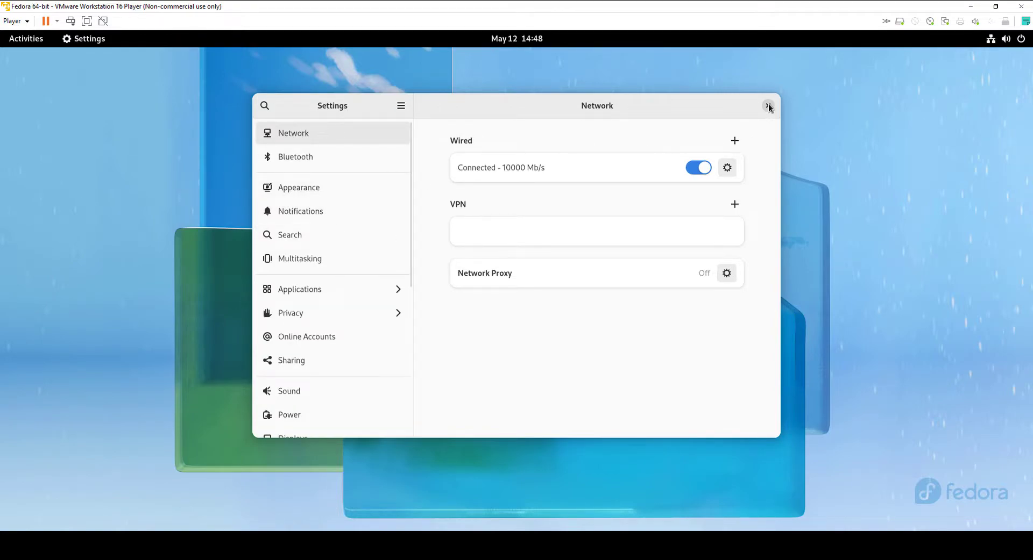
click(768, 106)
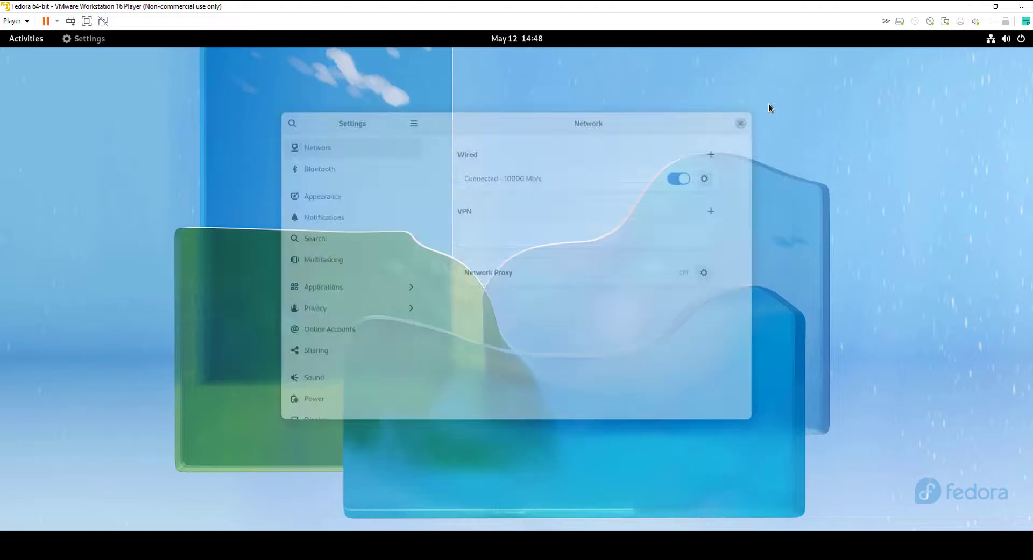
click(739, 123)
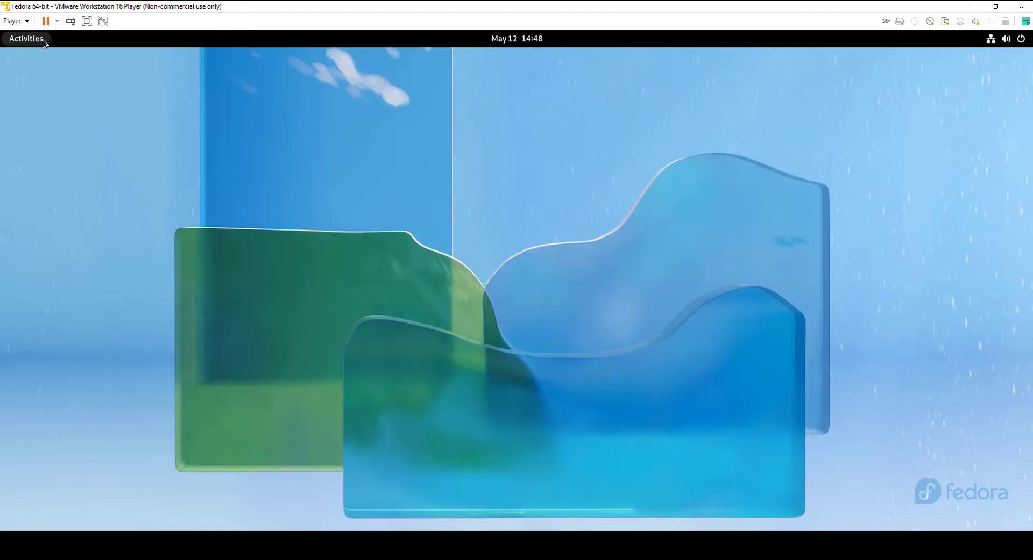
Step: Launch Terminal by searching 'ter' in the Fedora Activities overview
click(26, 38)
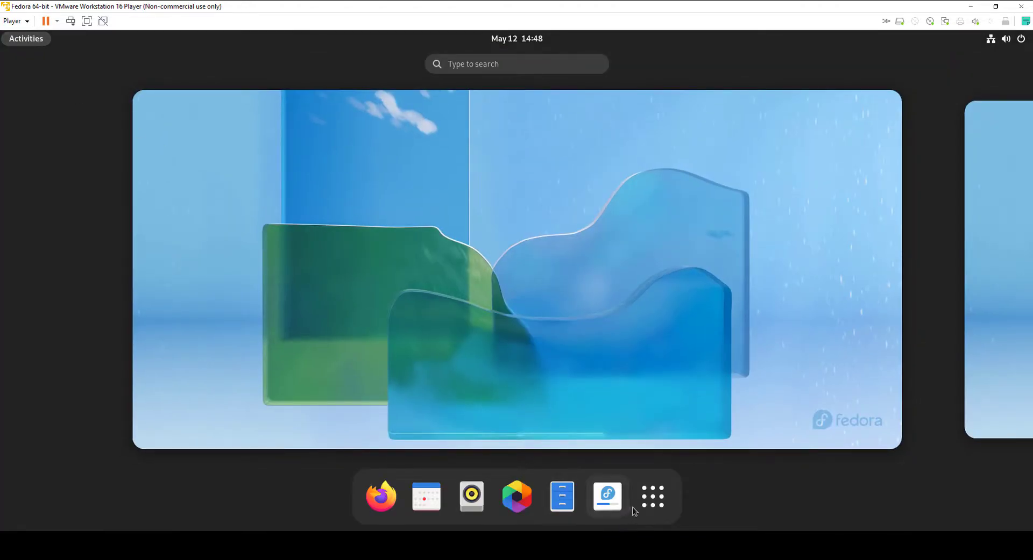
click(516, 64)
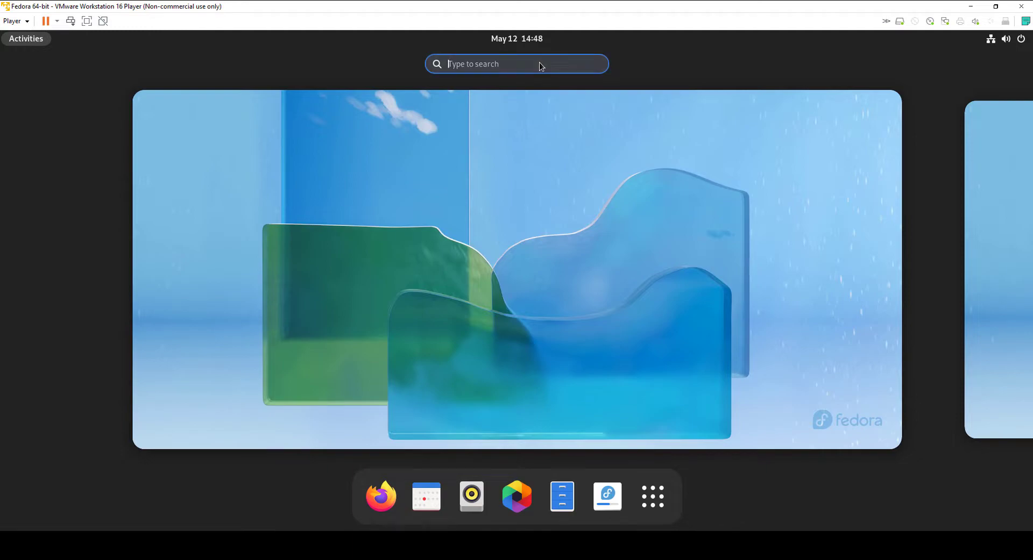
text(ter)
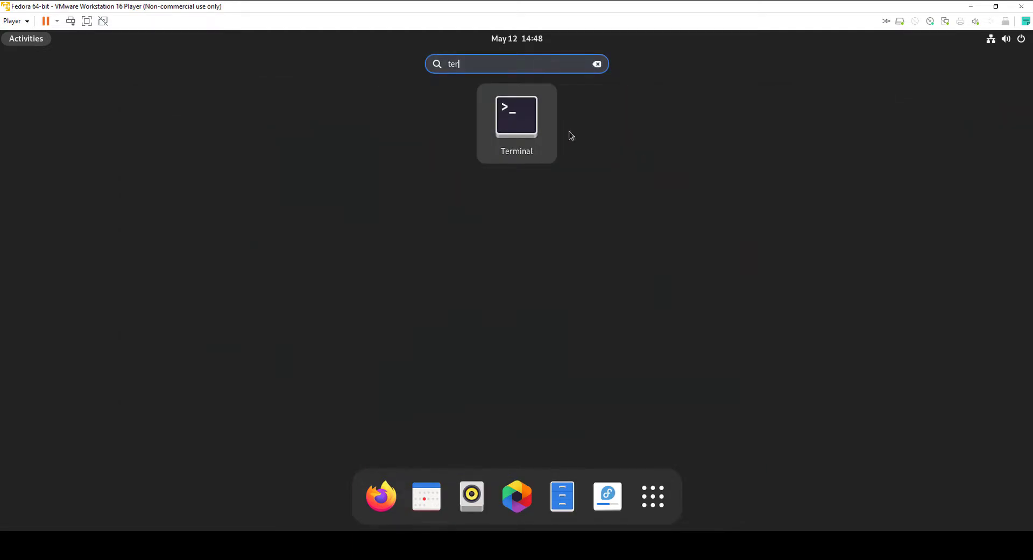
click(516, 116)
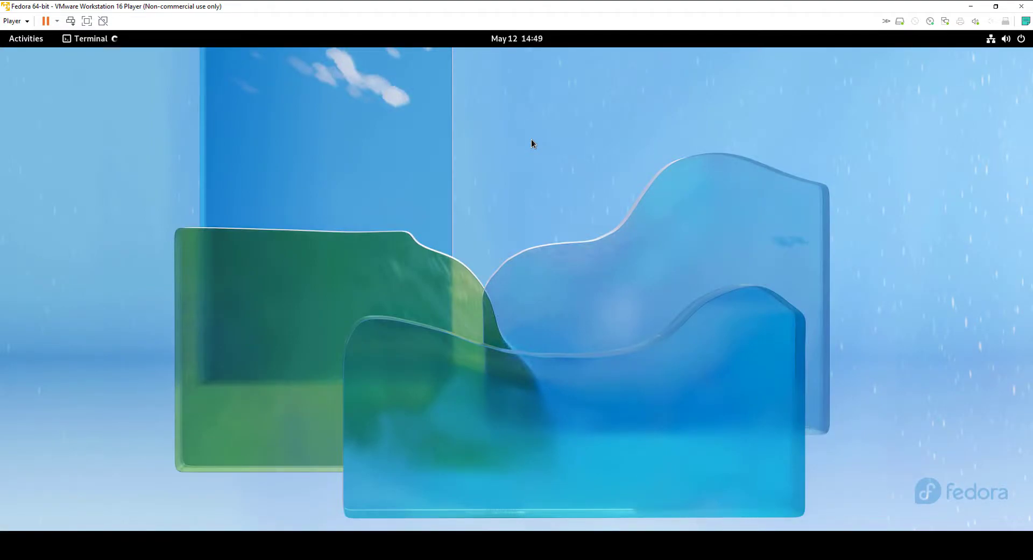
Step: Move the Terminal window toward the centre and enter 'cat /etc/os-release'
click(88, 38)
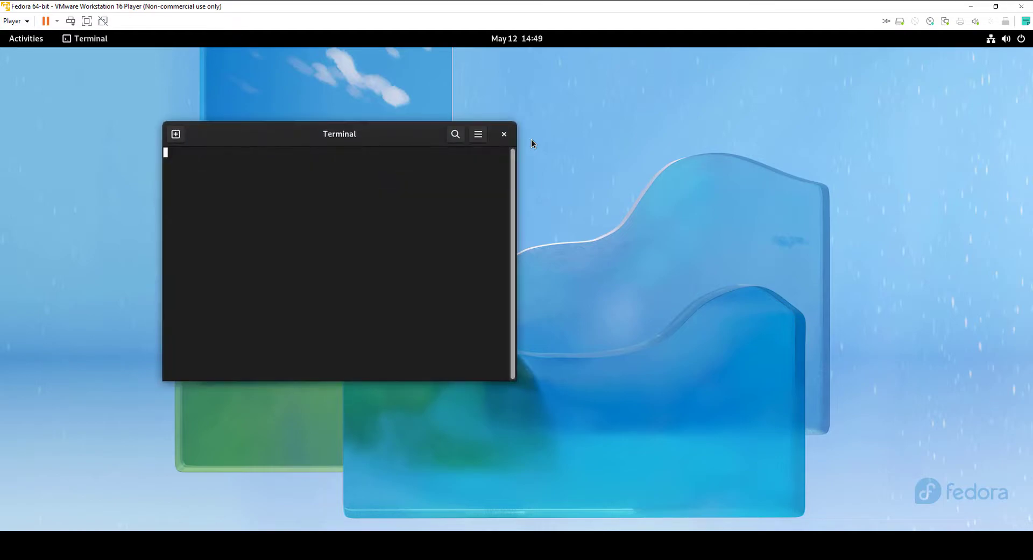
drag(339, 134, 547, 130)
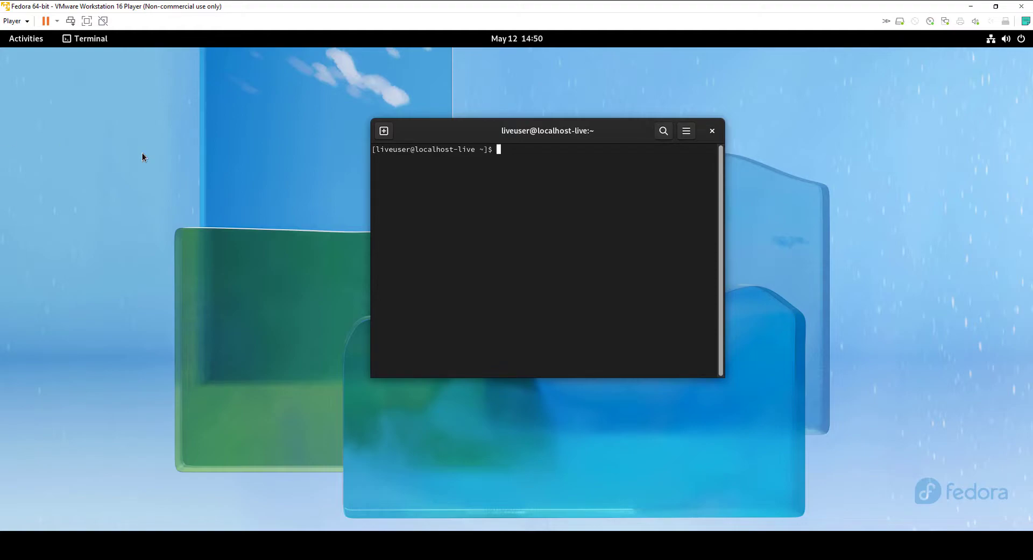
mouse_move(516, 174)
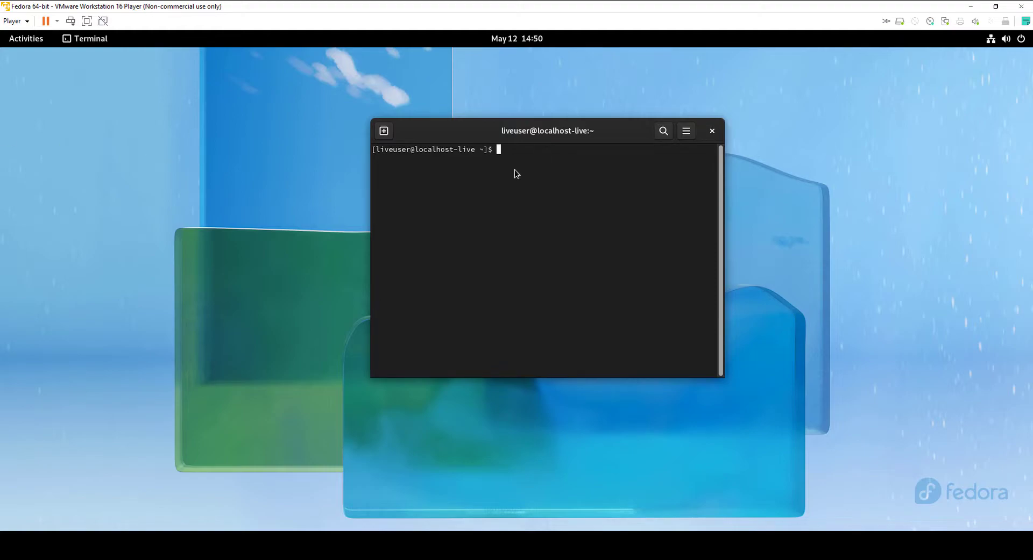
text(cat /etc/os-release)
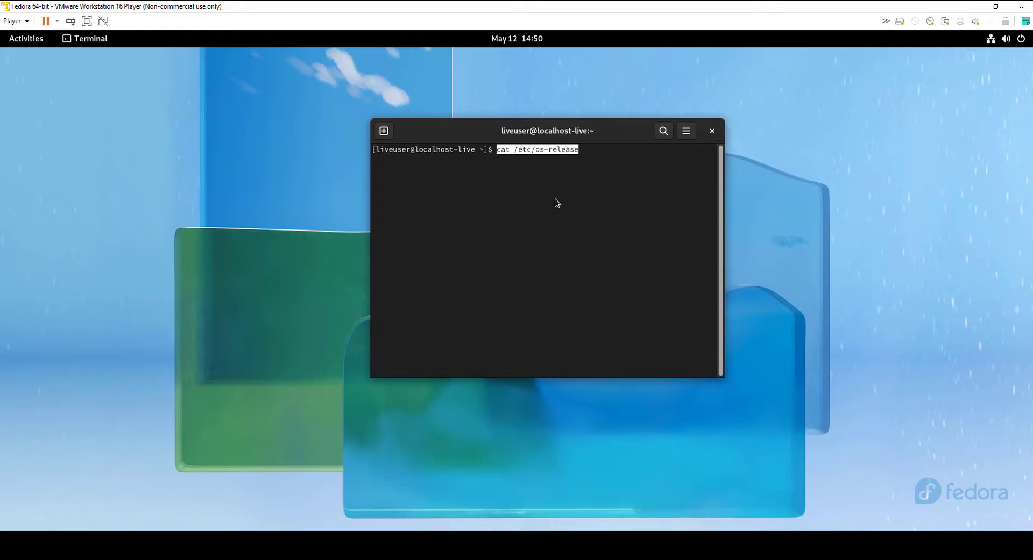